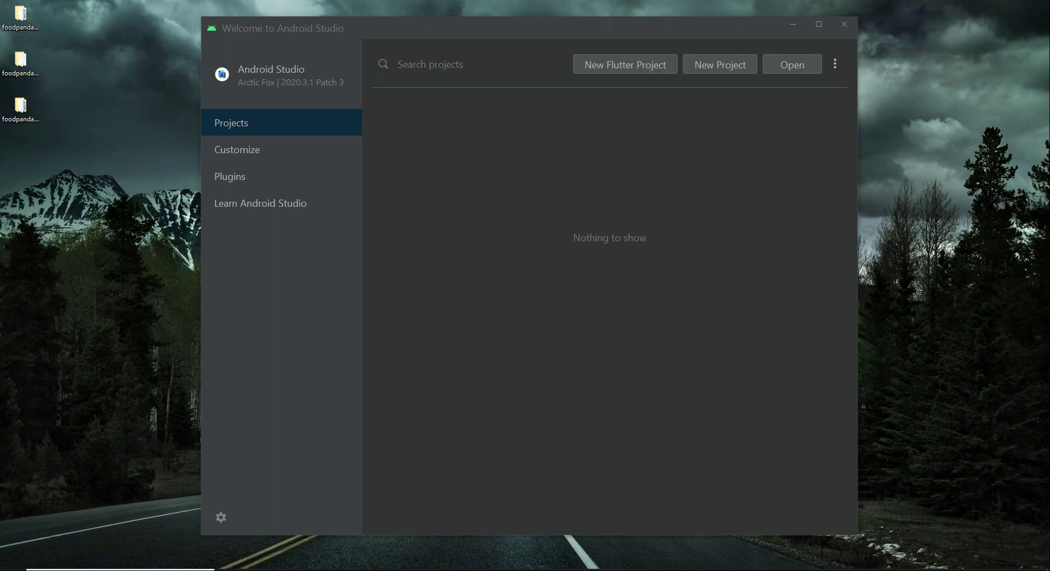
mouse_move(926, 329)
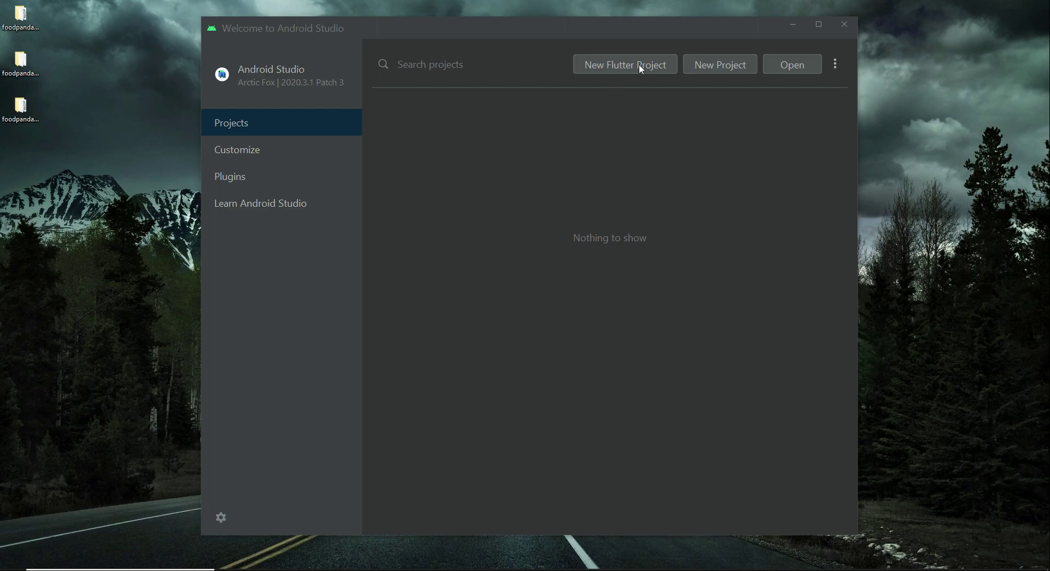
Step: Start a New Flutter Project from the Welcome screen, with Flutter SDK path C:\flutter
click(625, 64)
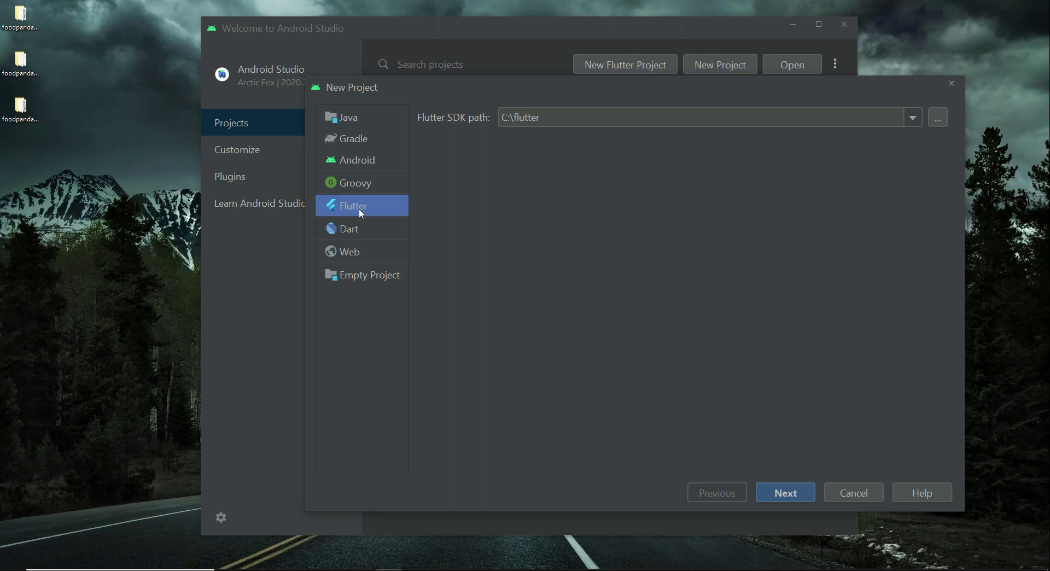
Step: Name the project foodpanda_admin_web_portal, keep Android, iOS and Web targets, and finish creation
click(783, 492)
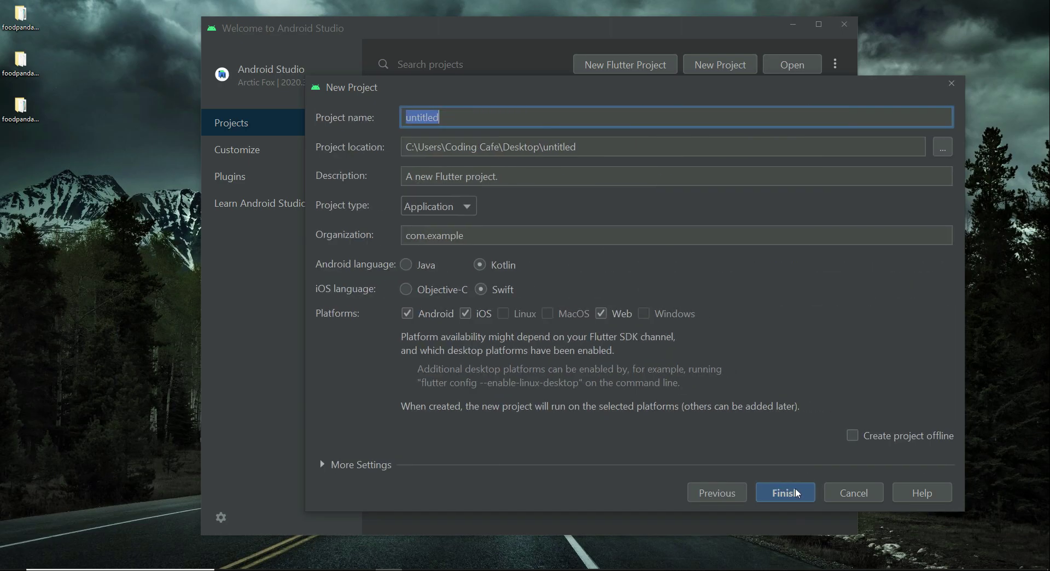
click(445, 116)
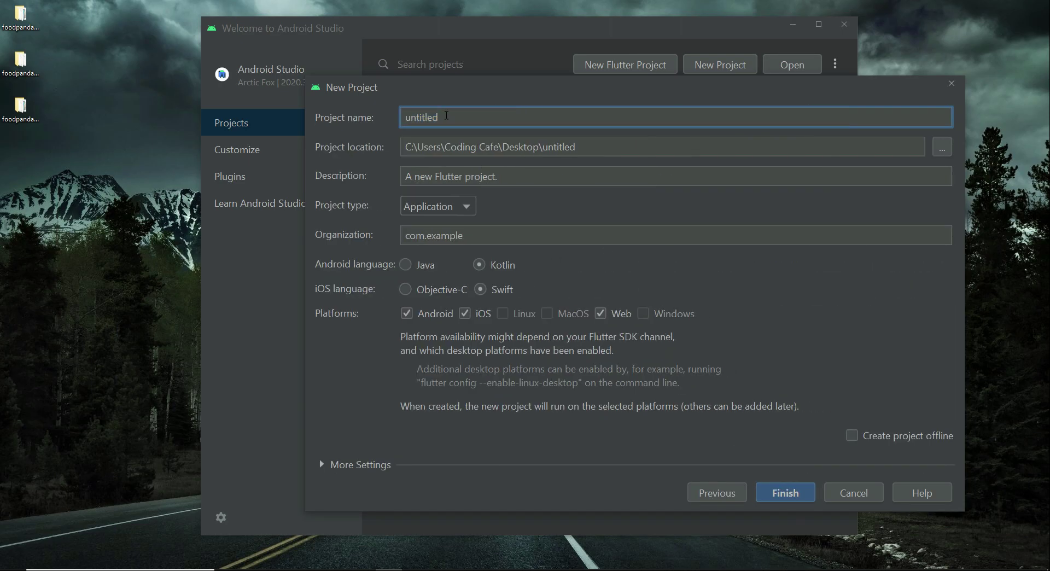
text(u)
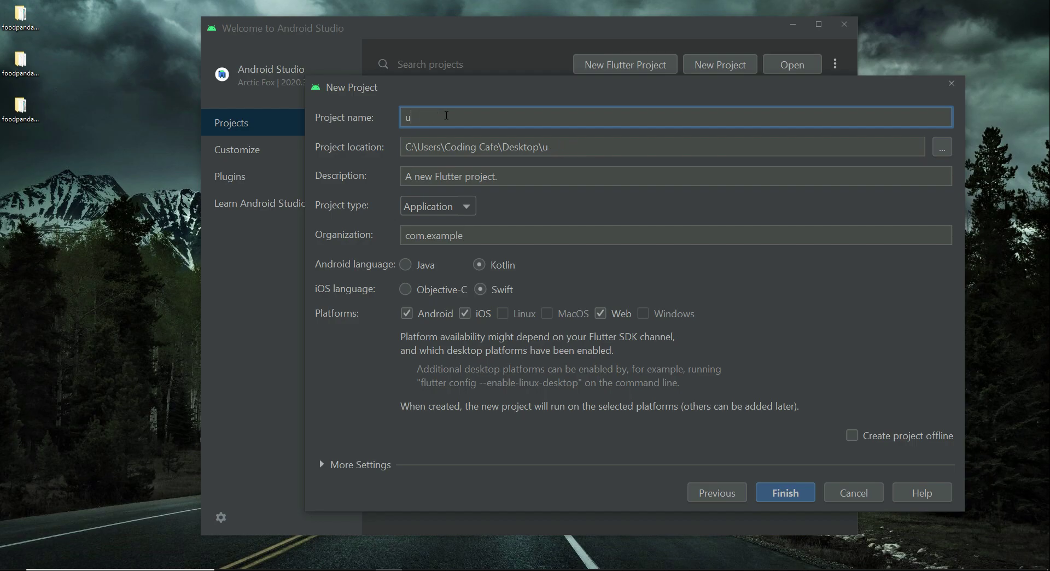
text(f)
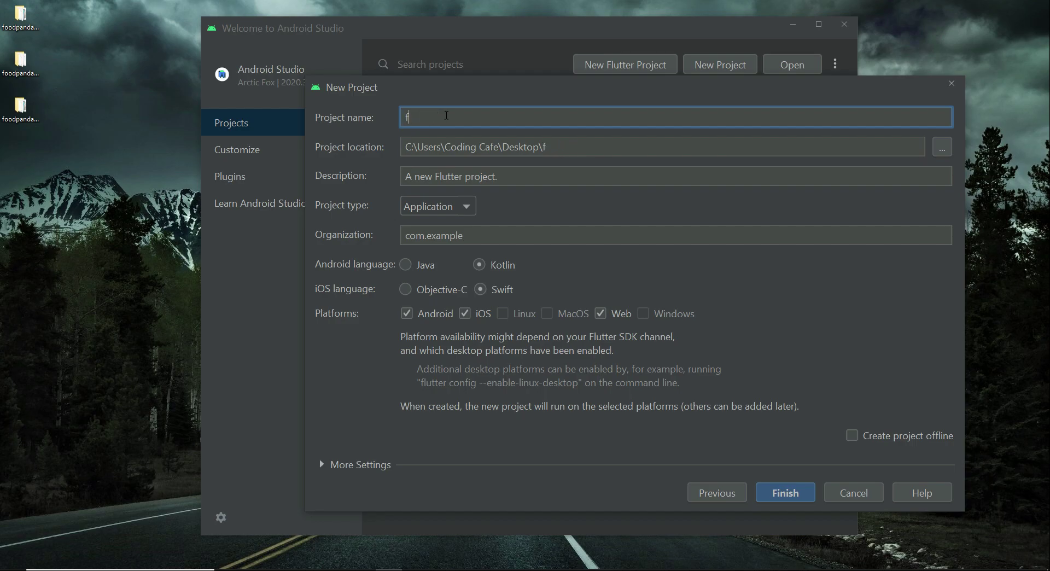
text(oodpanda)
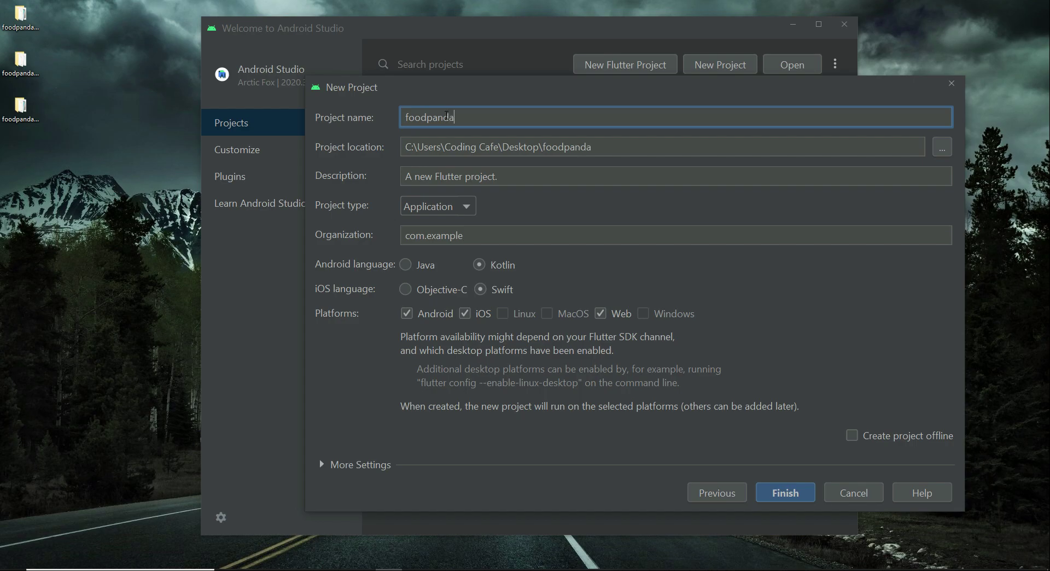
text(_)
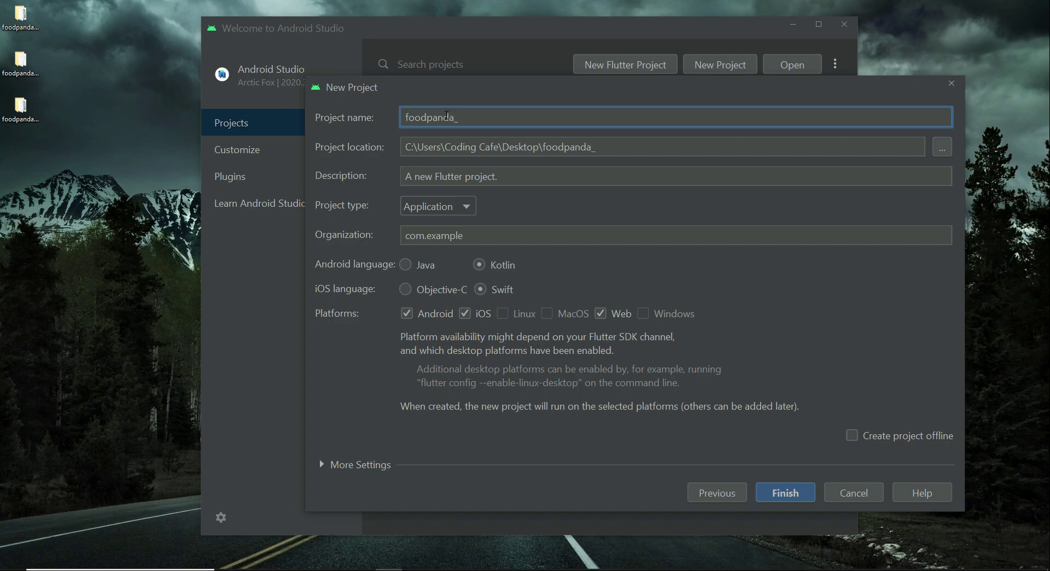
text(admin)
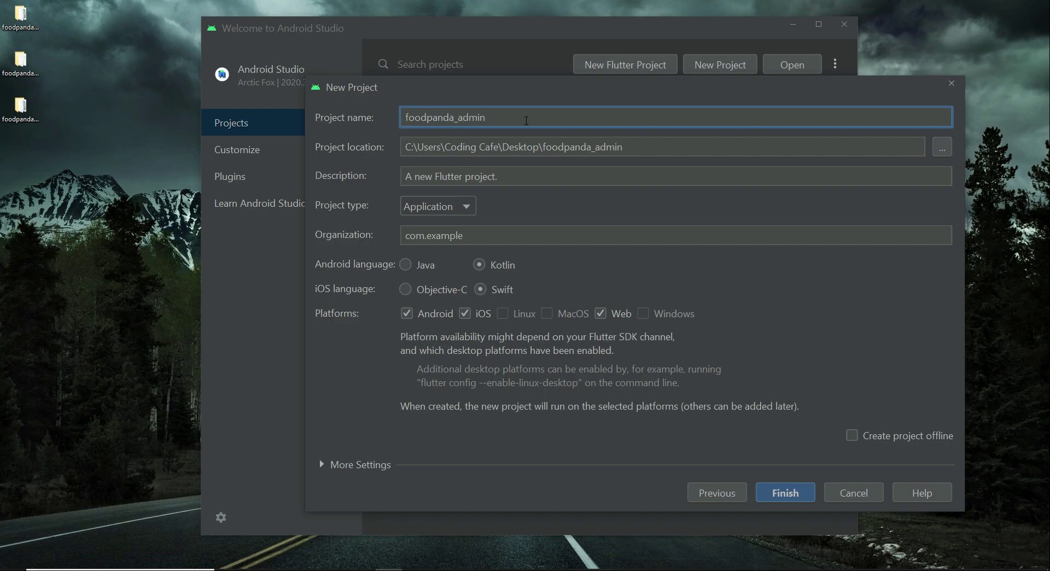
text(_we)
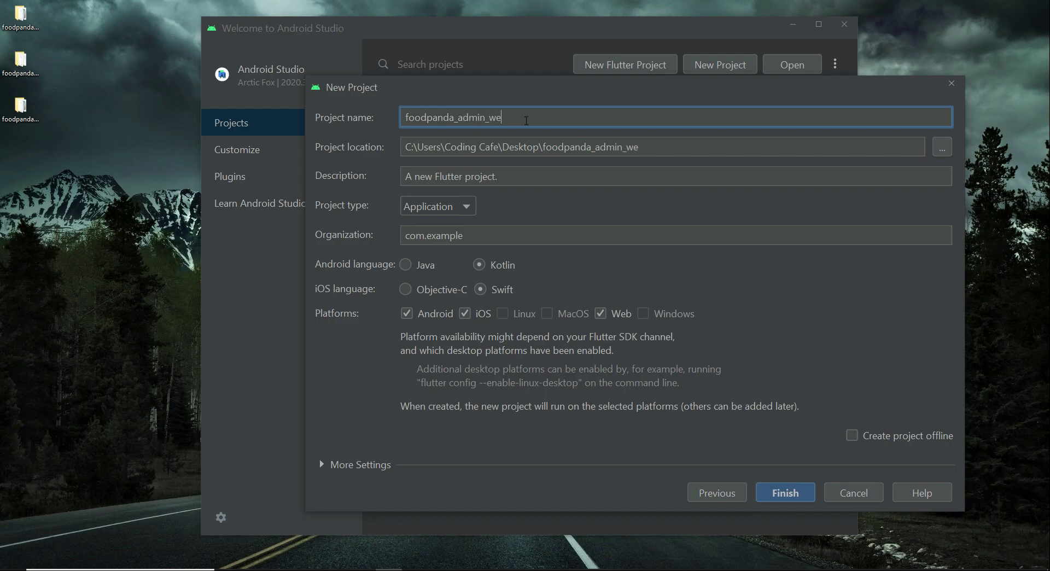
text(b_po)
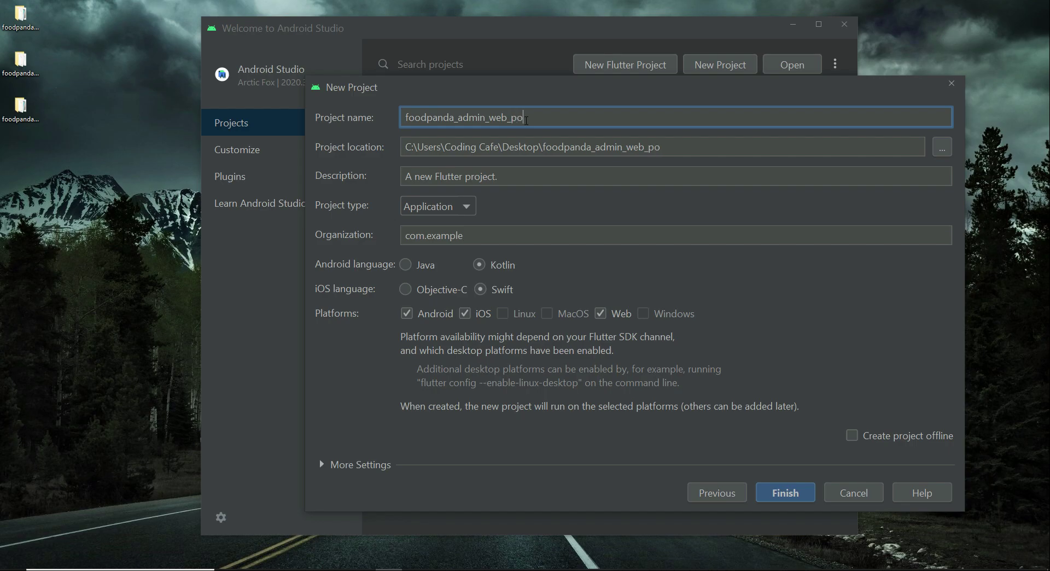
text(rtal)
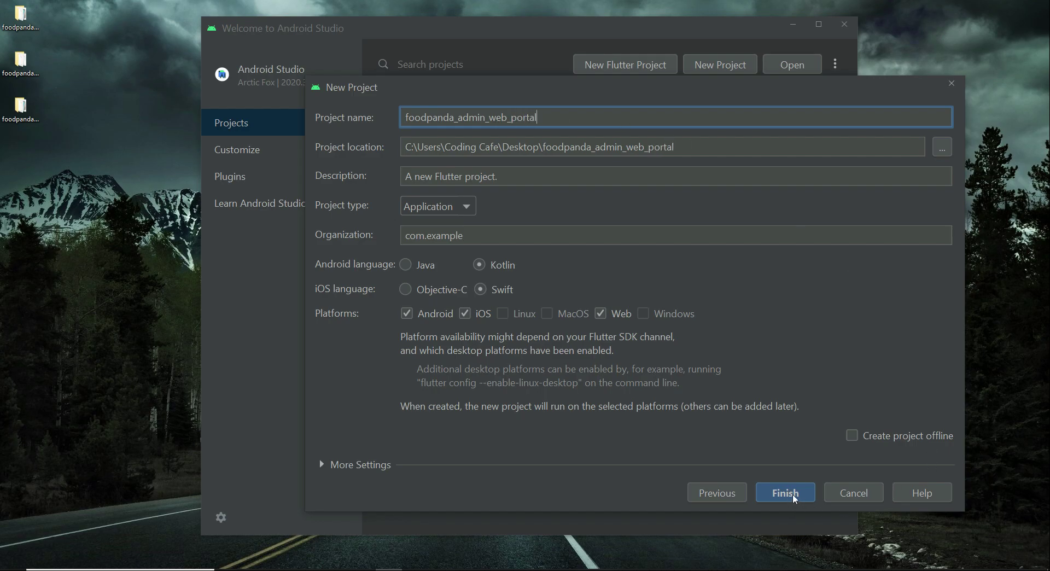
click(786, 492)
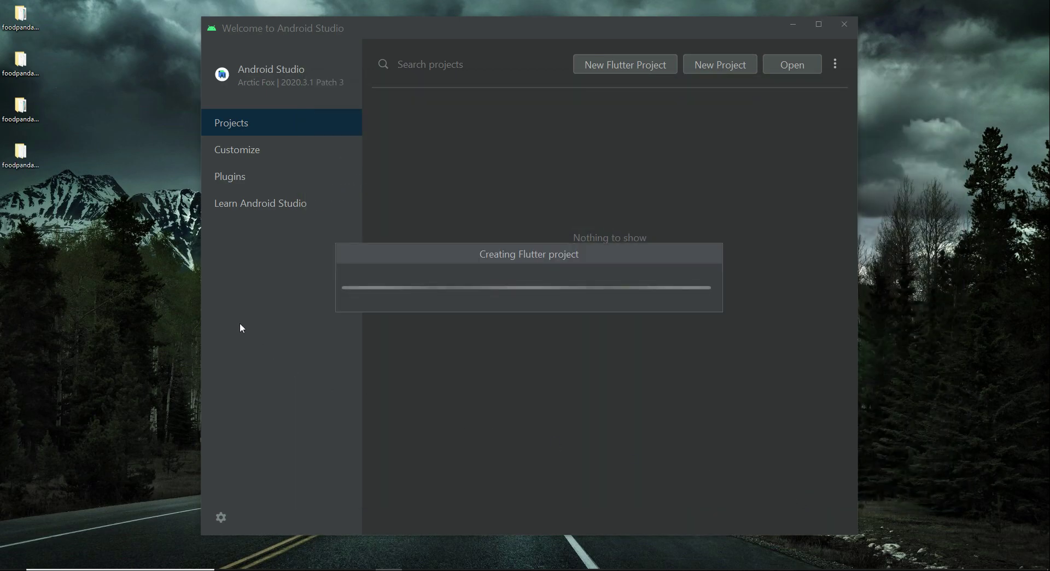
mouse_move(775, 373)
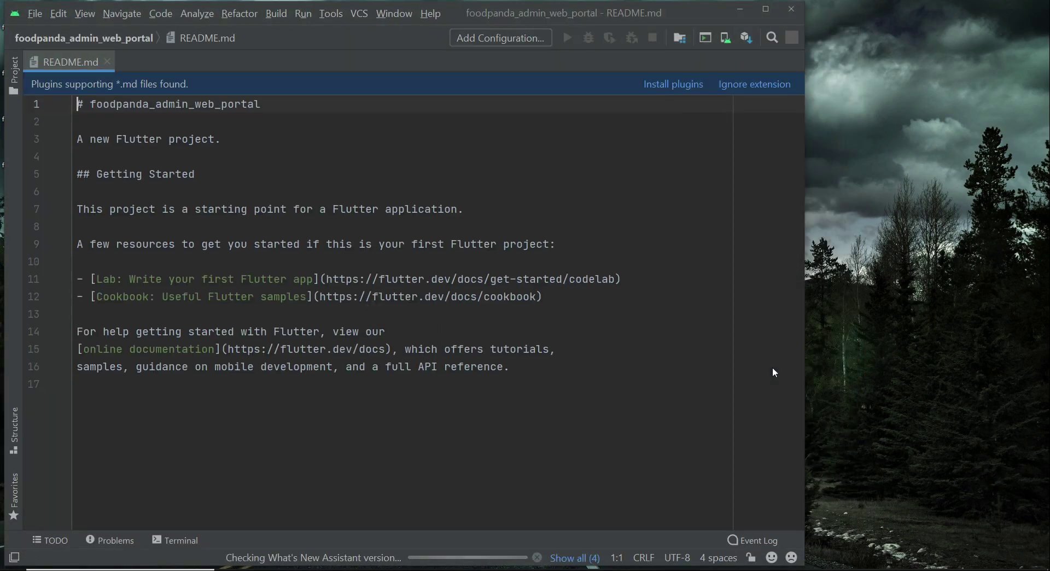
Step: Close README.md and switch the Project pane to the full Project view
click(13, 70)
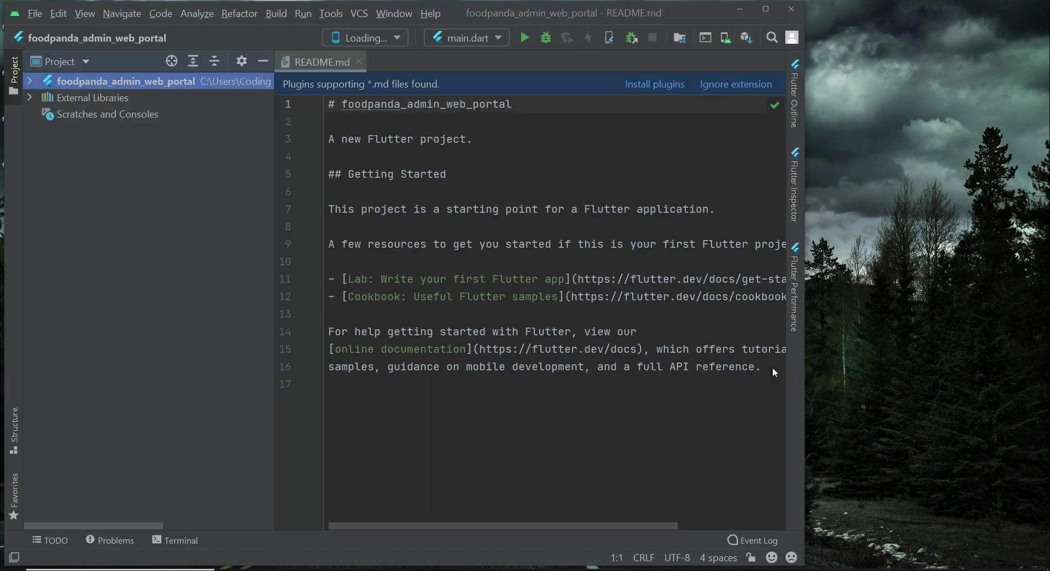
click(358, 62)
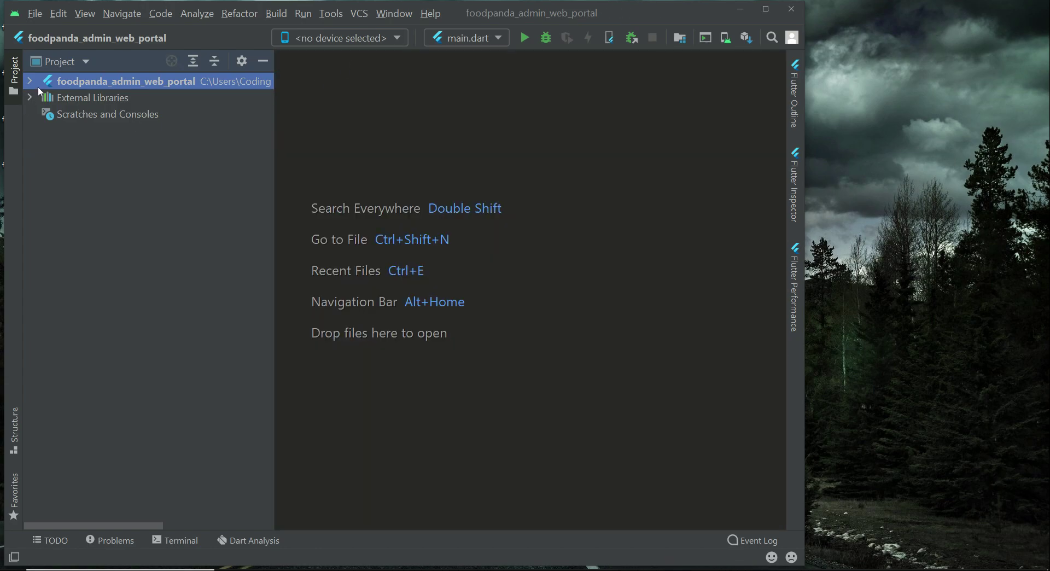
click(85, 61)
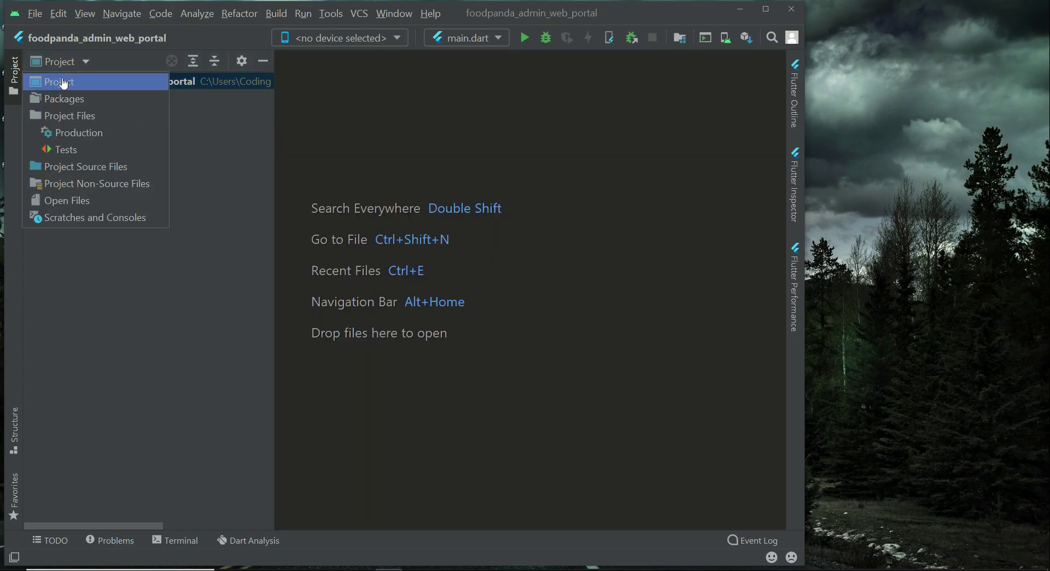
click(59, 81)
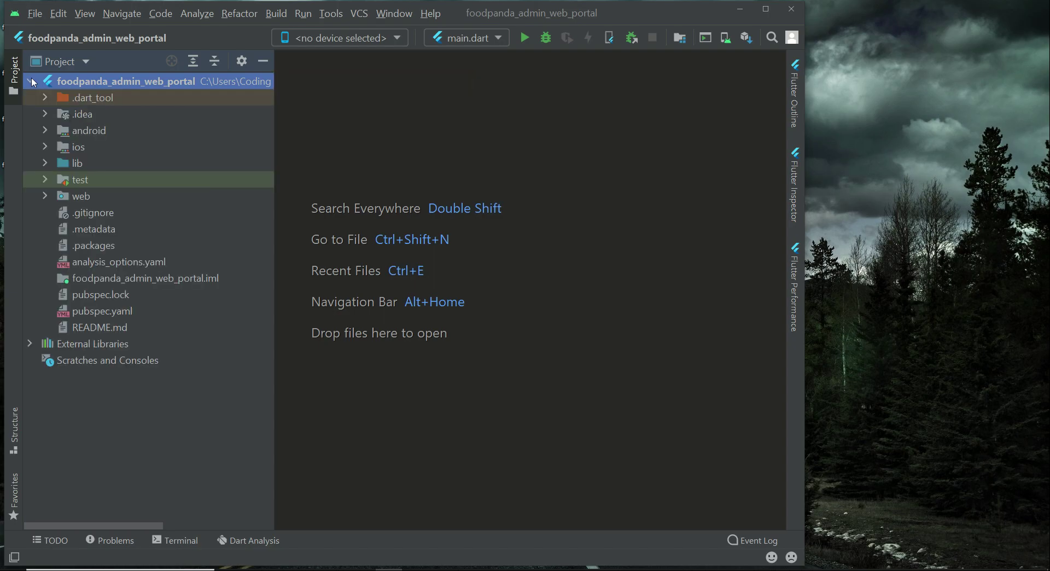
click(30, 81)
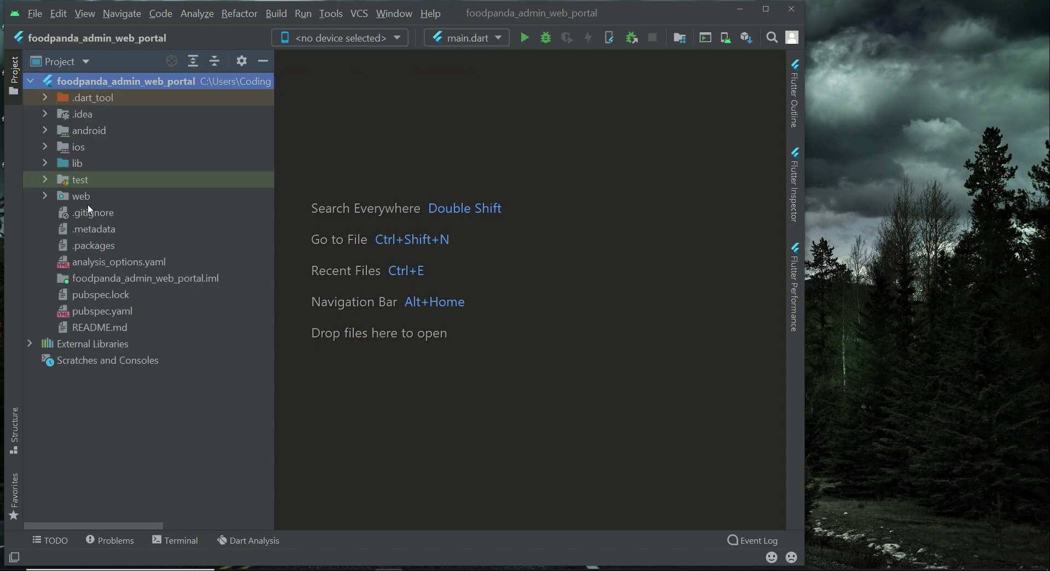
Step: Expand the web folder, open index.html, and expand lib to show main.dart
click(80, 195)
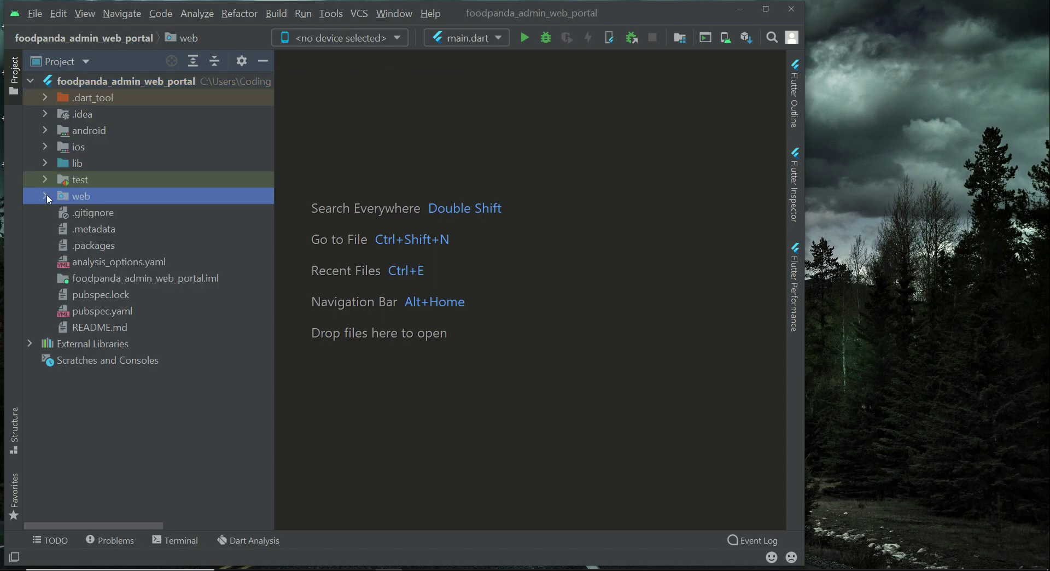
click(45, 196)
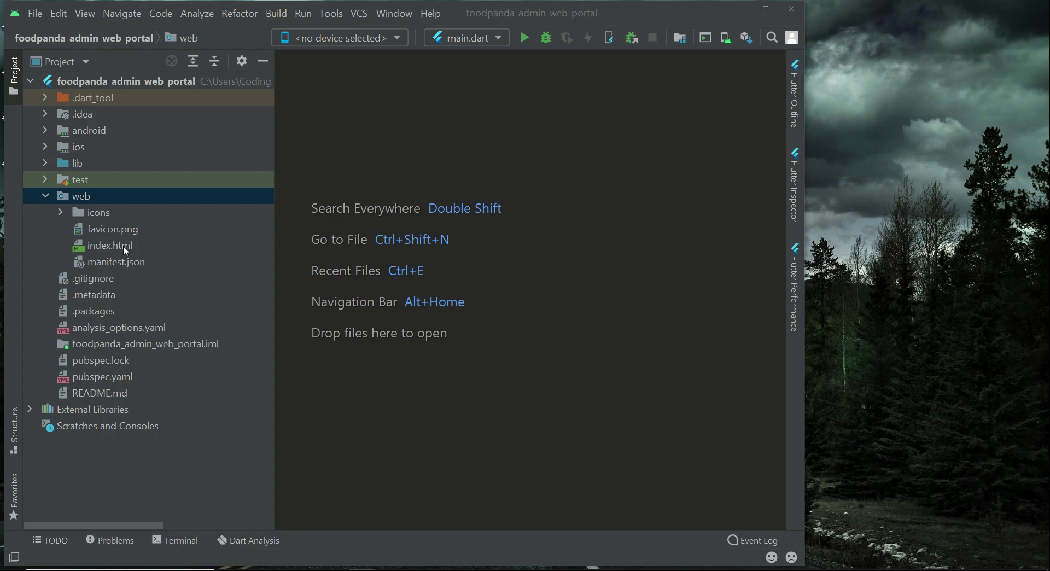
double_click(109, 245)
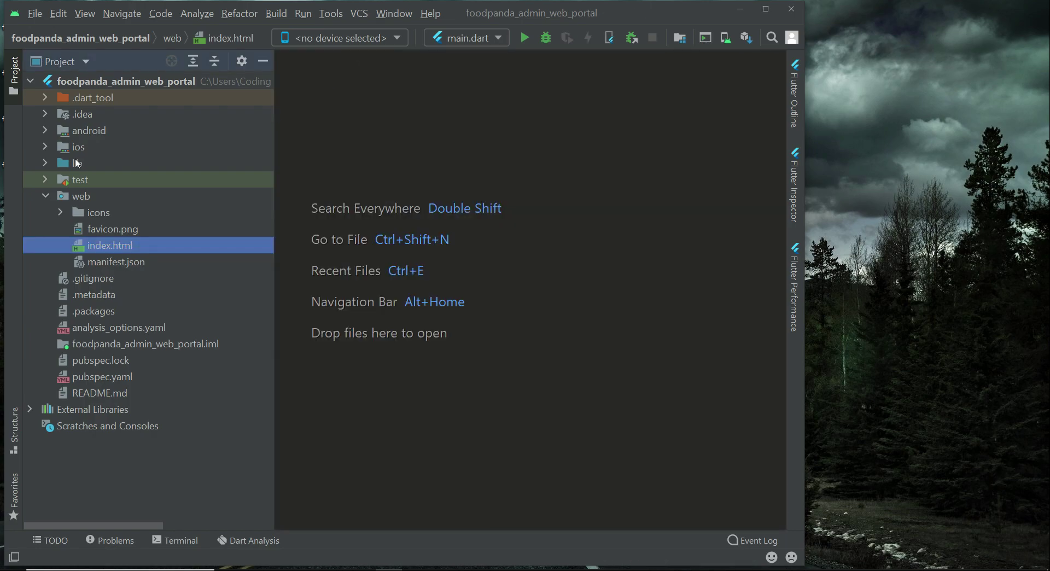
click(78, 163)
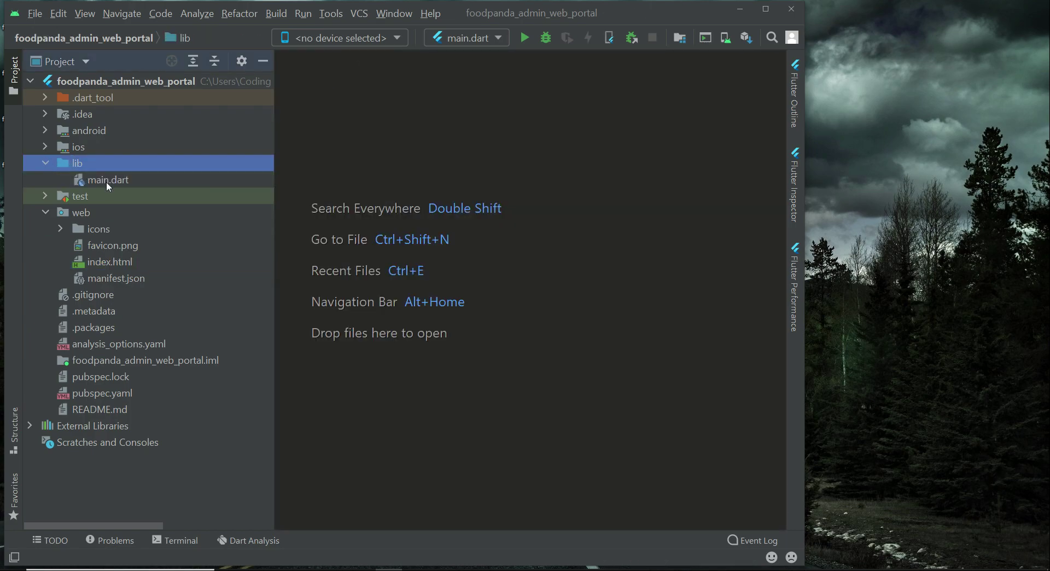
Step: Open main.dart and delete the ThemeData demo comment block in MyApp
double_click(107, 180)
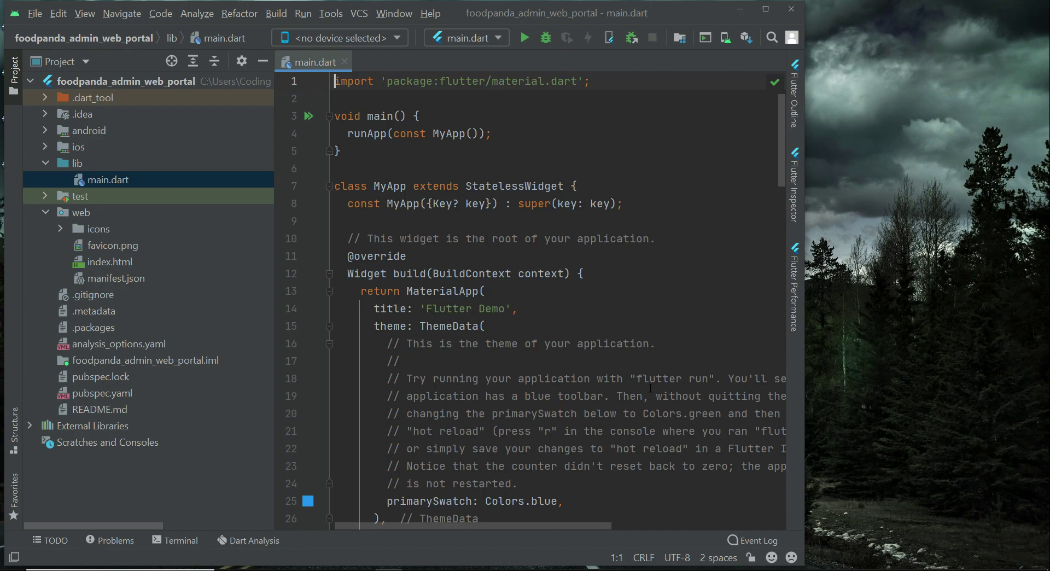
scroll(down, 3)
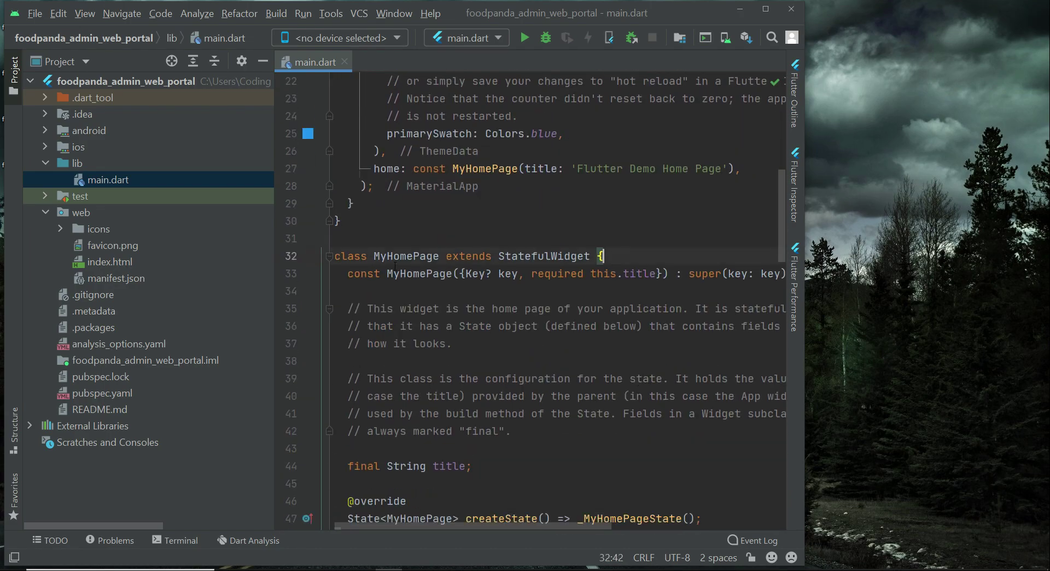
click(328, 256)
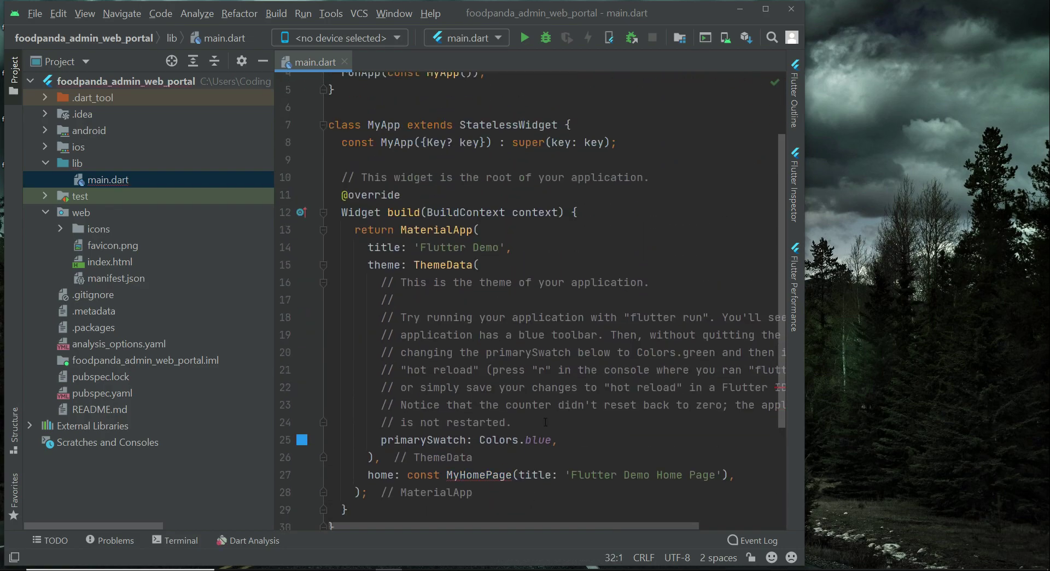
drag(380, 283, 511, 422)
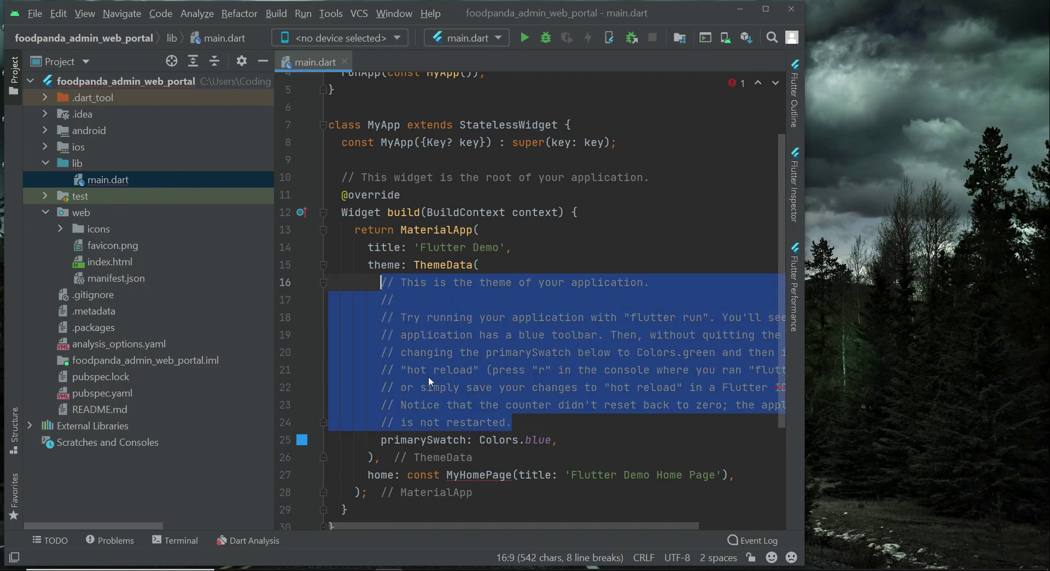
key(Delete)
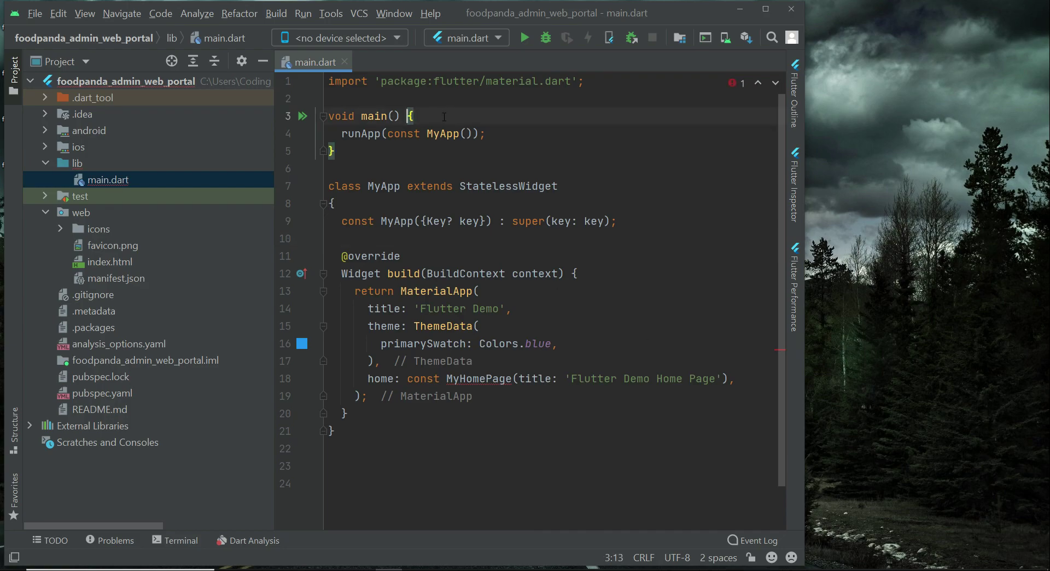
Step: Move the brace to its own line and remove the const MyHomePage(...) home value
key(Enter)
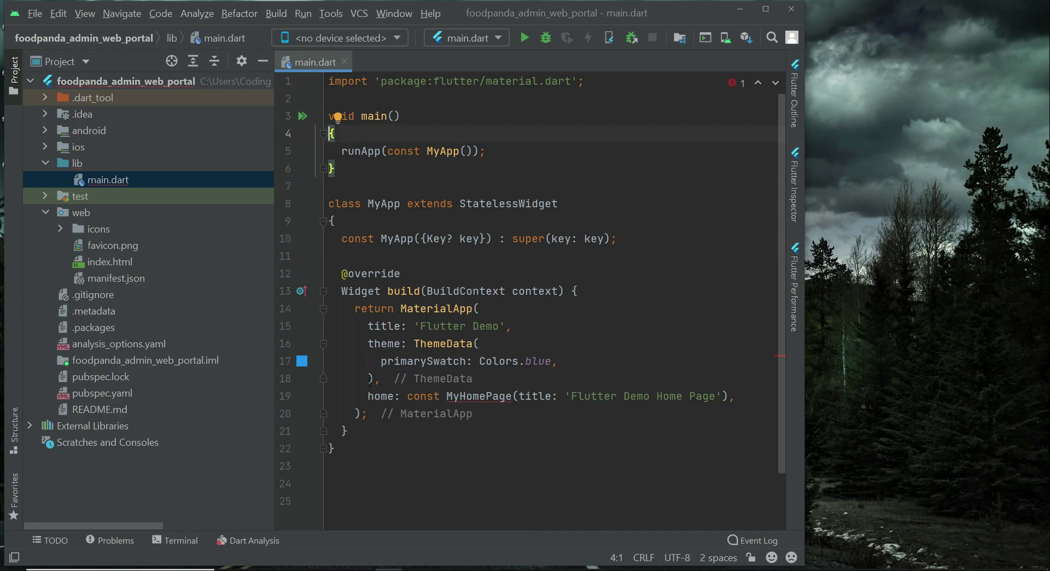
double_click(419, 396)
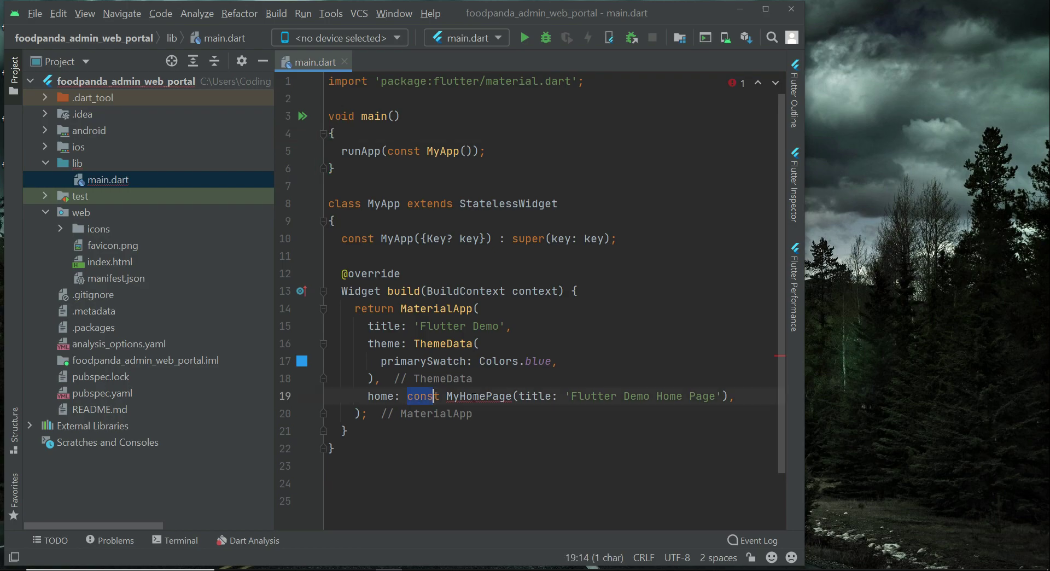
key(Delete)
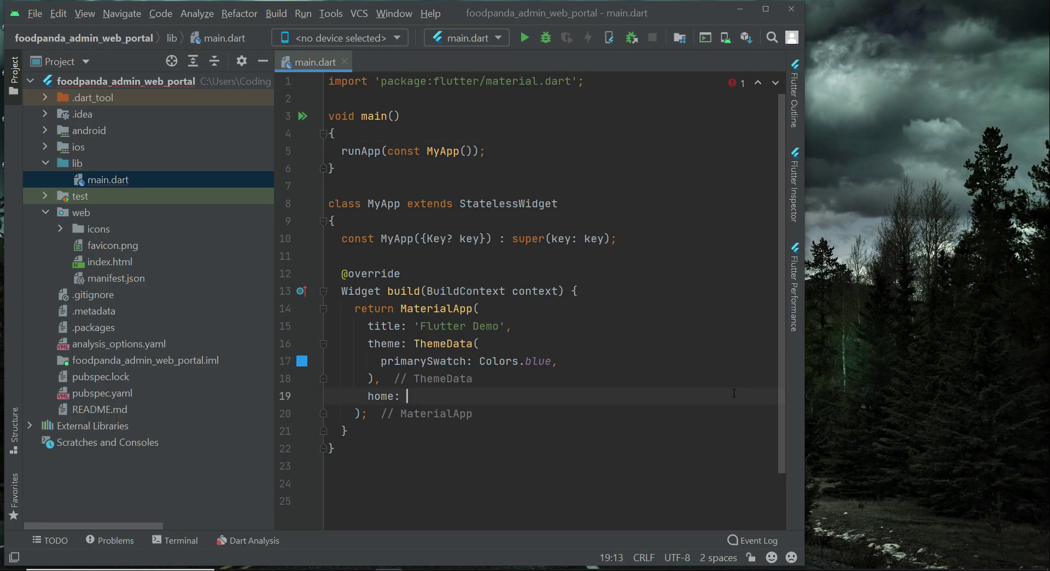
Step: Create a new directory named main_screens inside lib
click(75, 163)
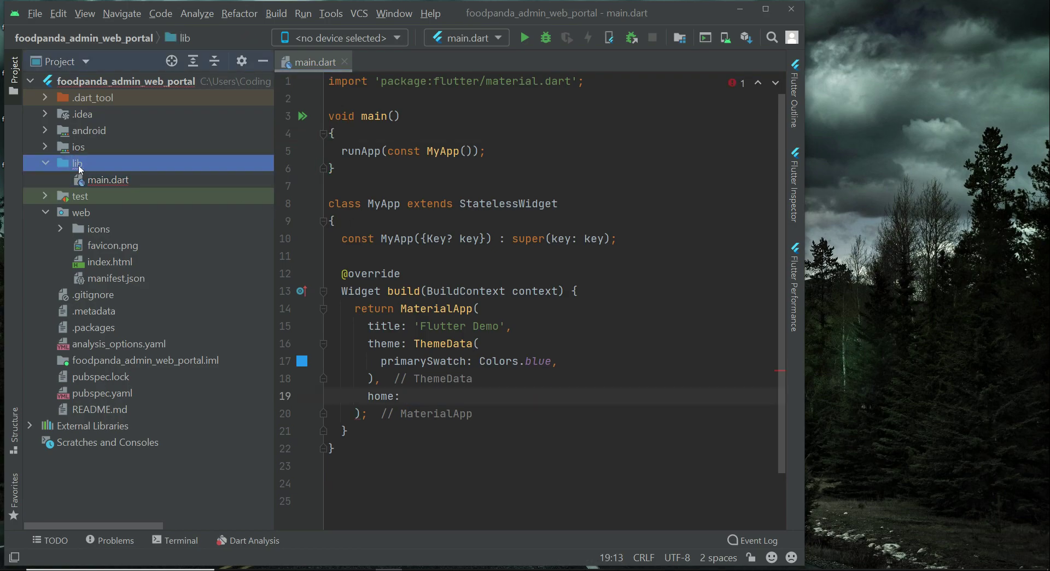
right_click(76, 163)
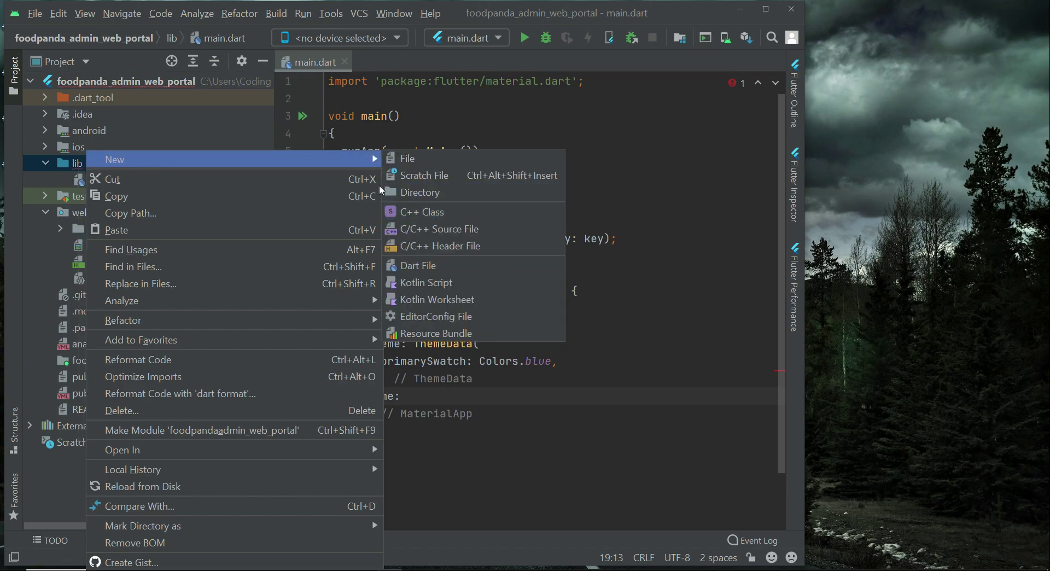
click(420, 192)
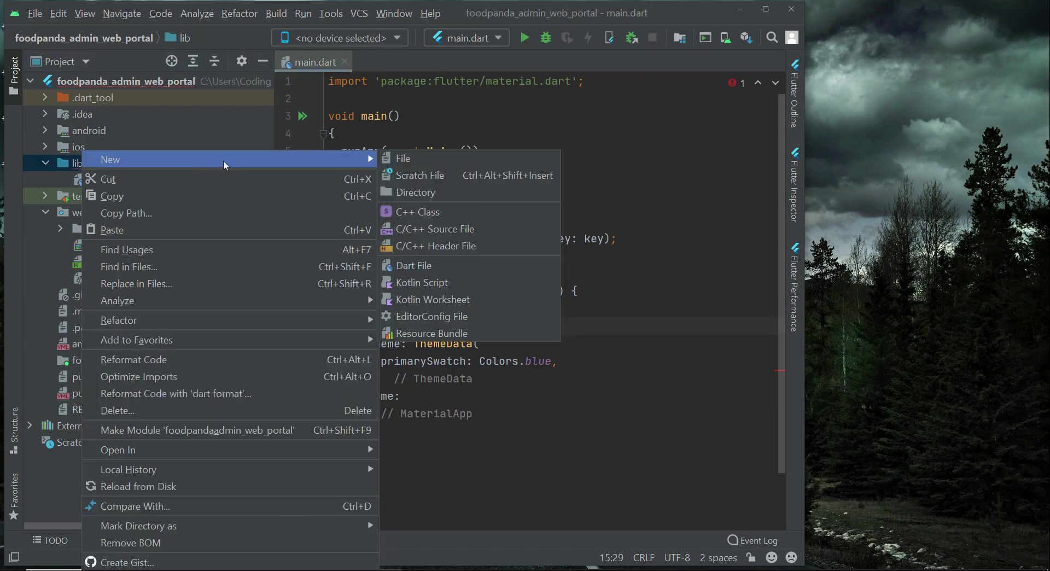
mouse_move(416, 193)
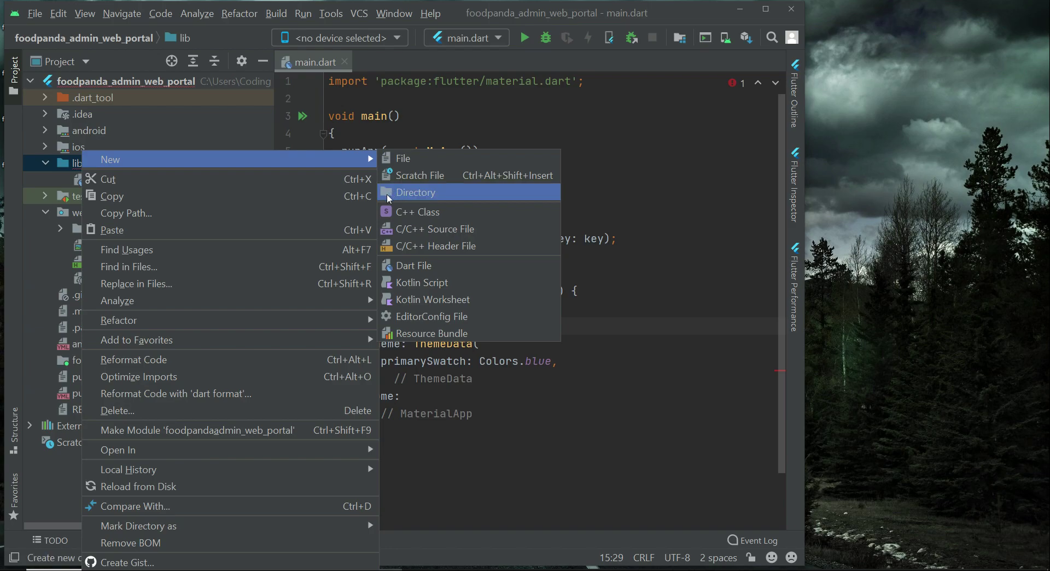
click(416, 192)
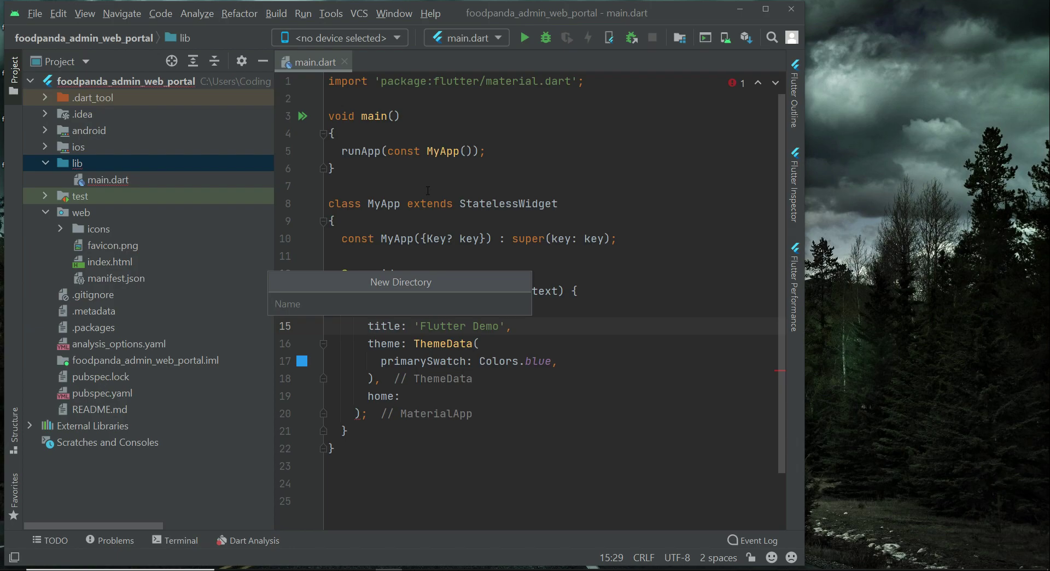
text(main)
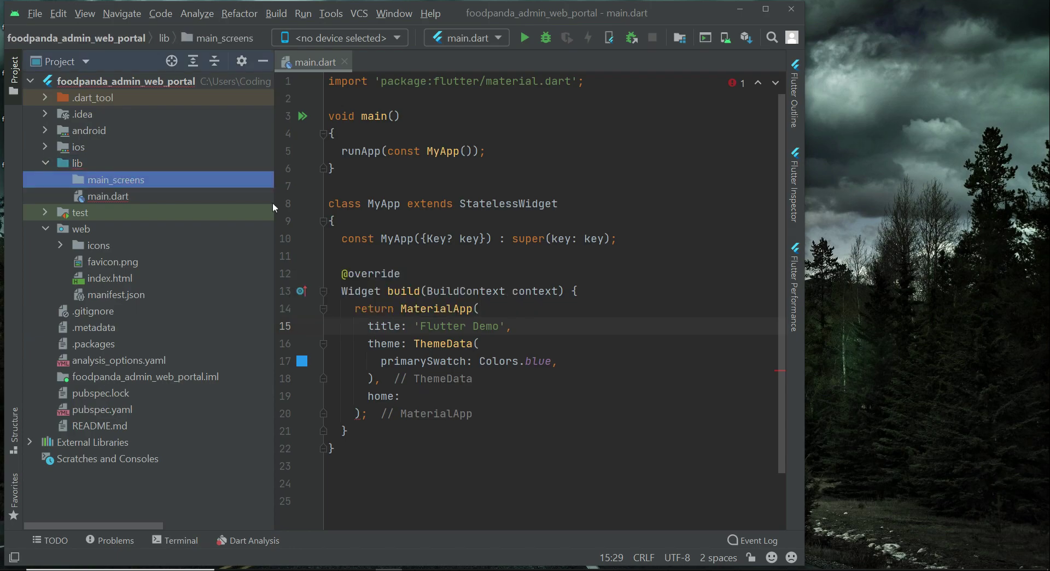
Step: Create a new Dart file home_screen.dart inside main_screens
right_click(115, 179)
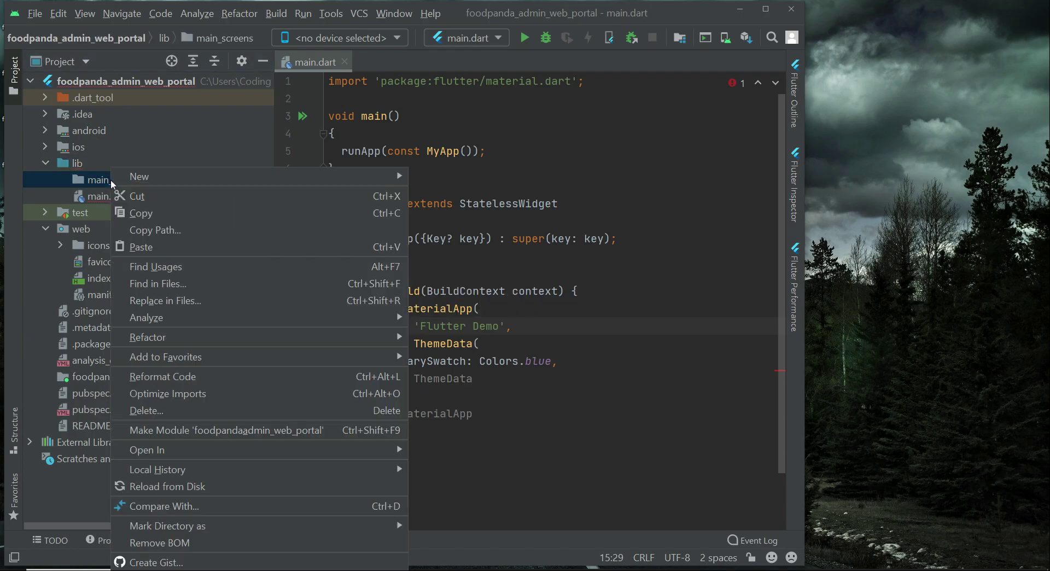
click(139, 176)
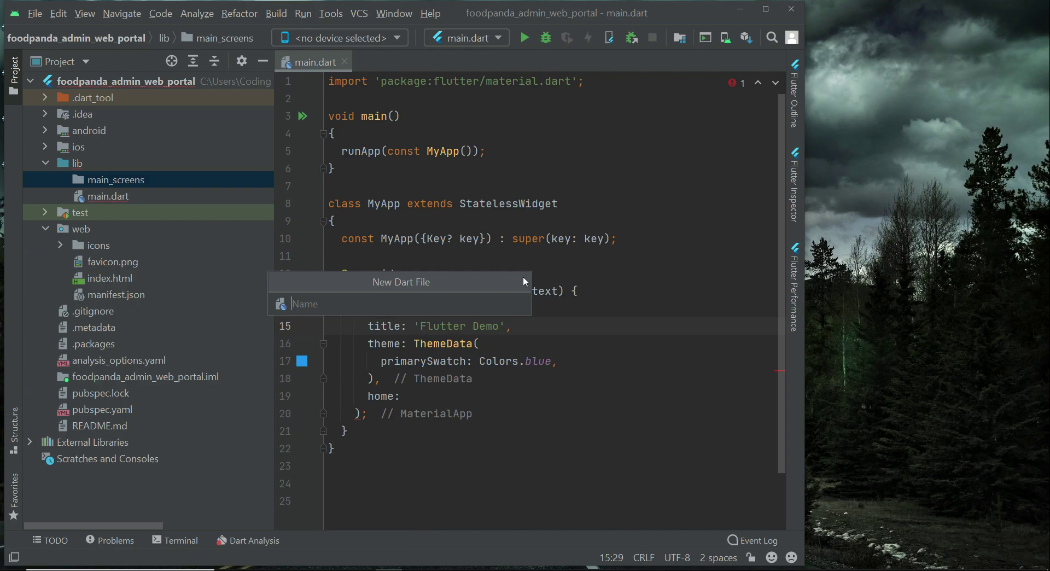
text(home)
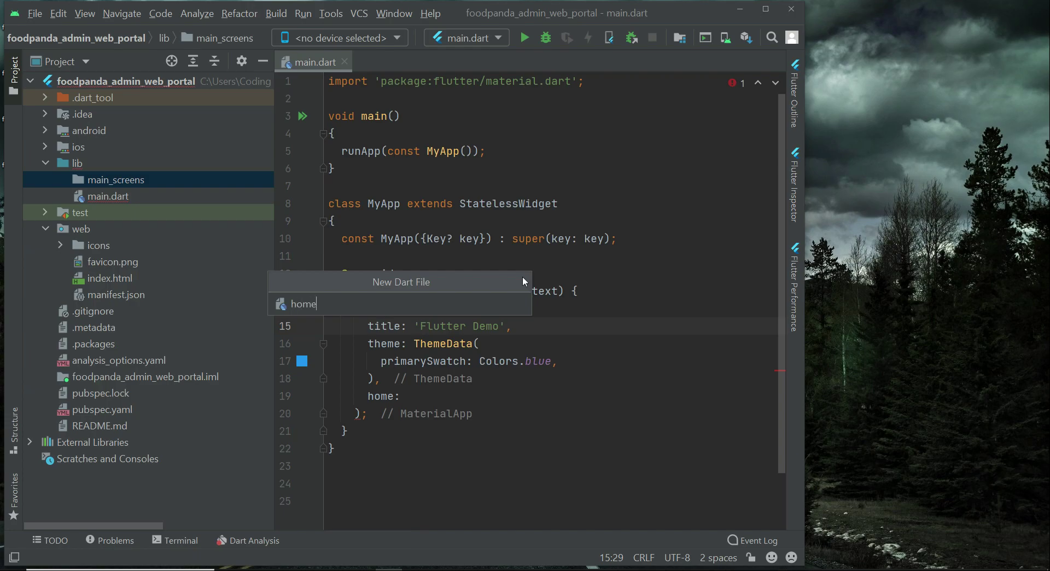
text(_screen)
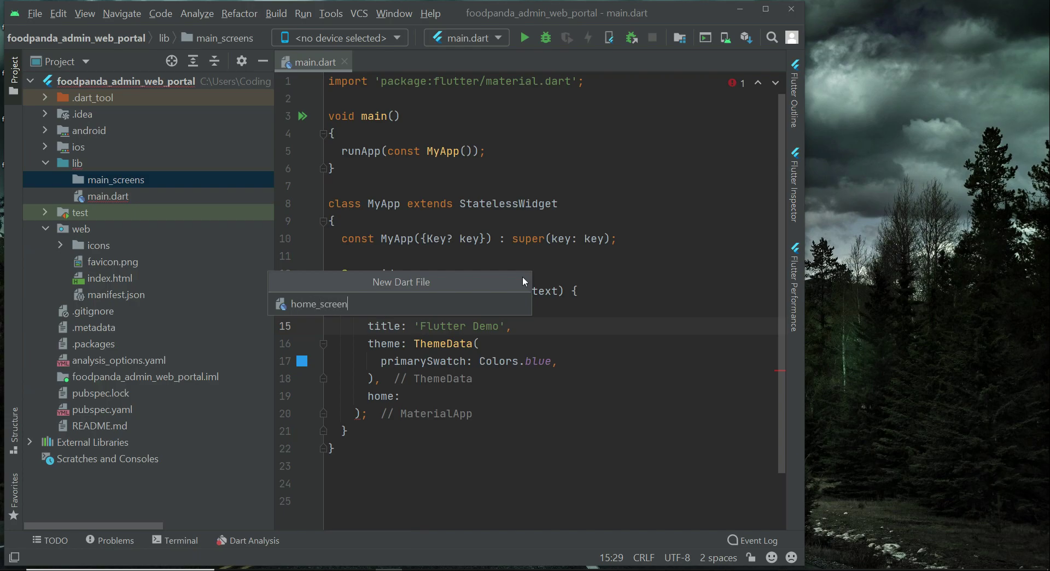
key(Enter)
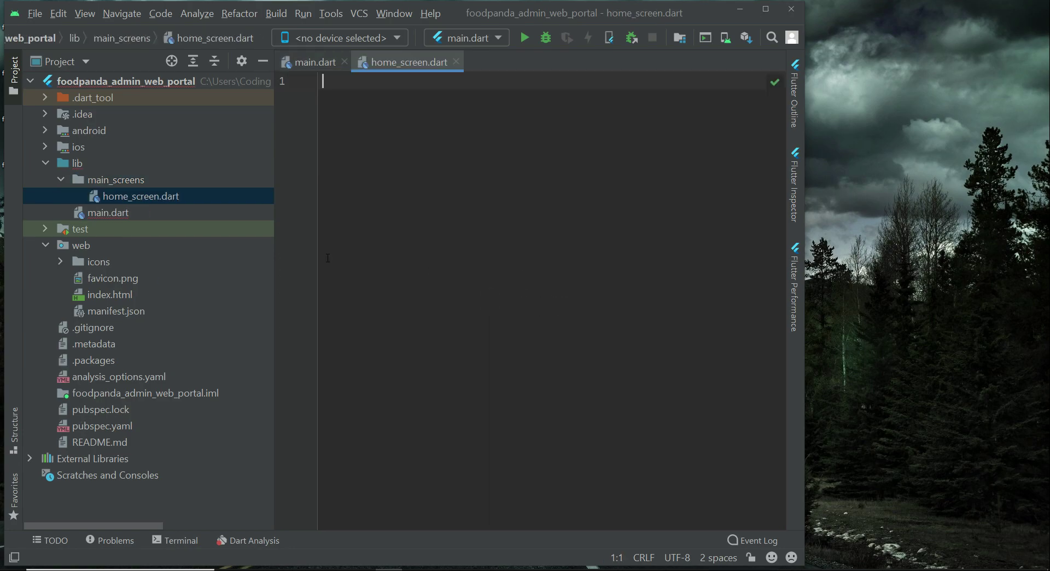
Step: Import material and declare a HomeScreen stateful widget in home_screen.dart
text(im)
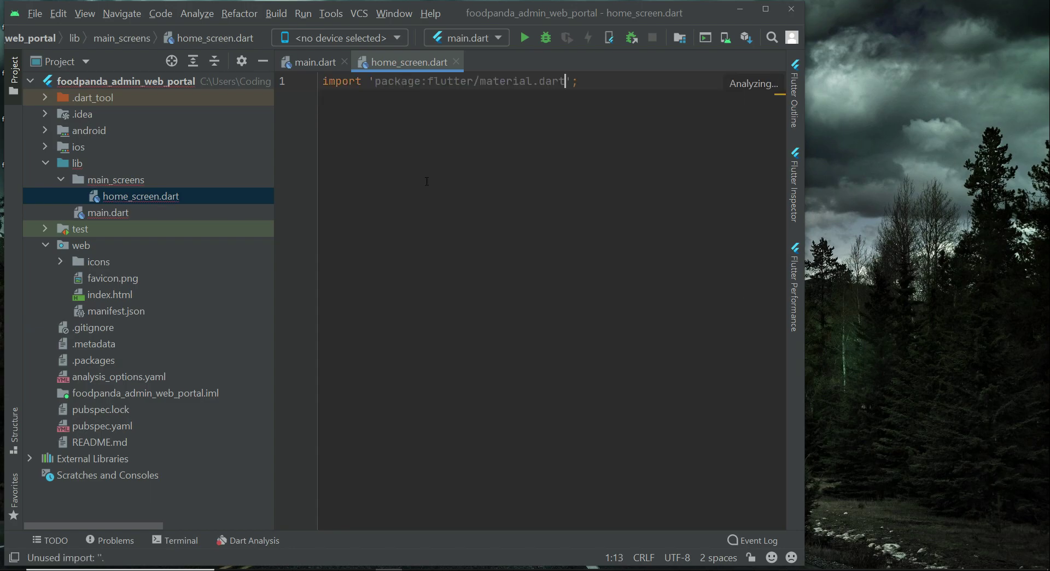
key(enter)
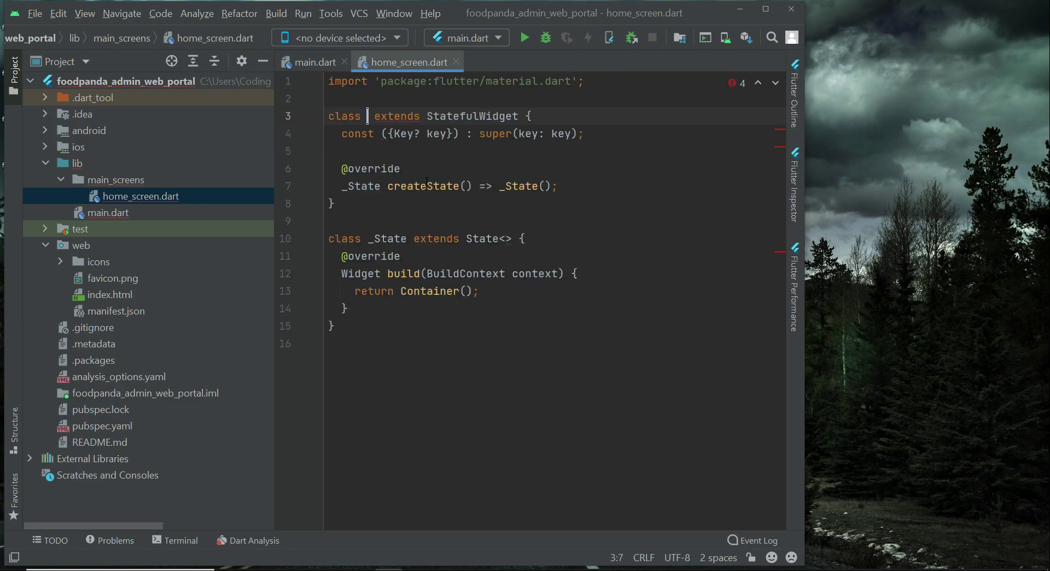
text(Home)
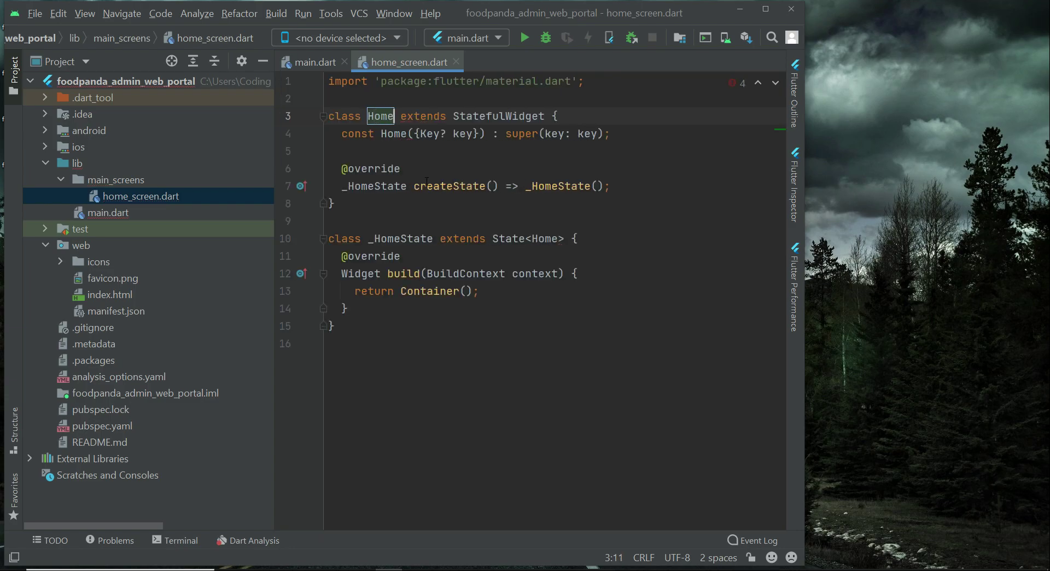
text(Screen)
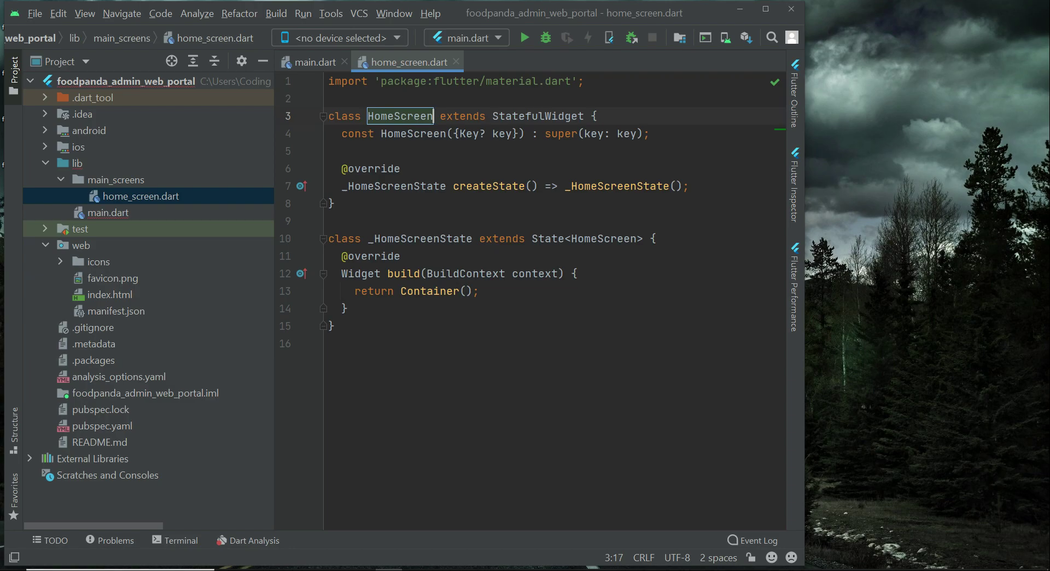
key(Enter)
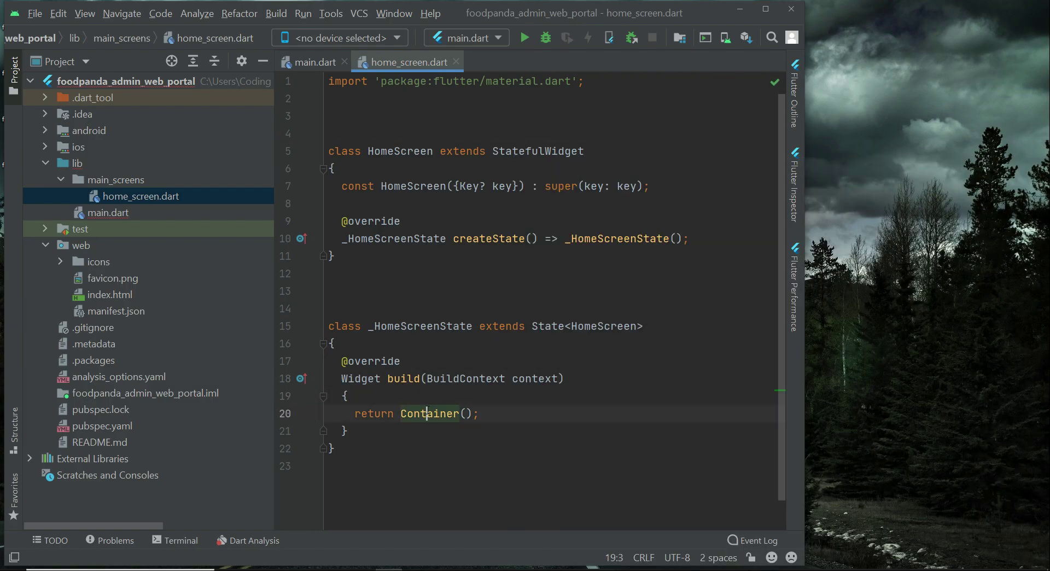
Step: Return a Scaffold with AppBar titled const Text("Welcome to Admin Web Portal")
text(Scaff)
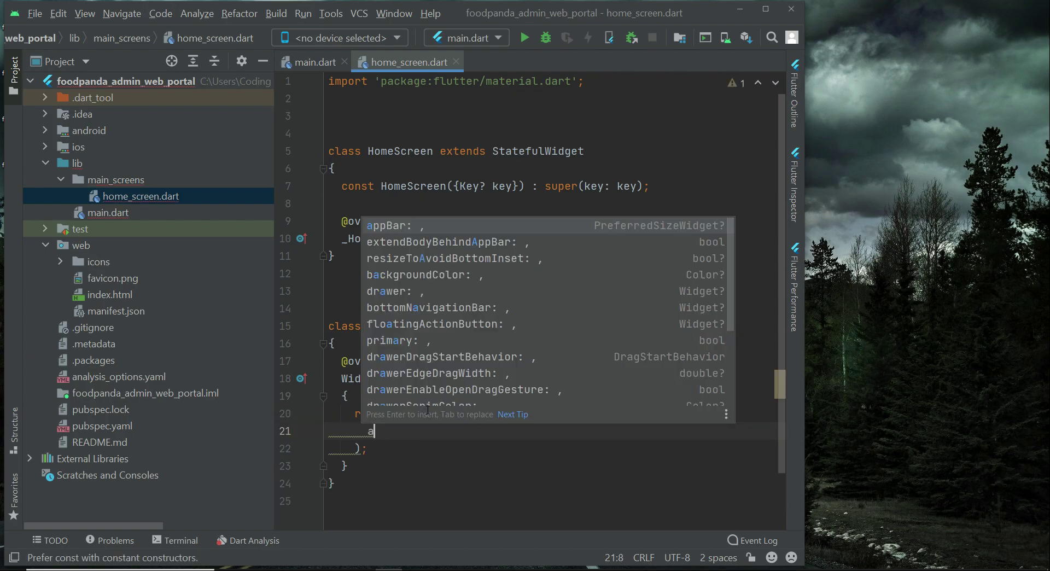
text(AppBar()
text("Welcome to Admin Web Portal)
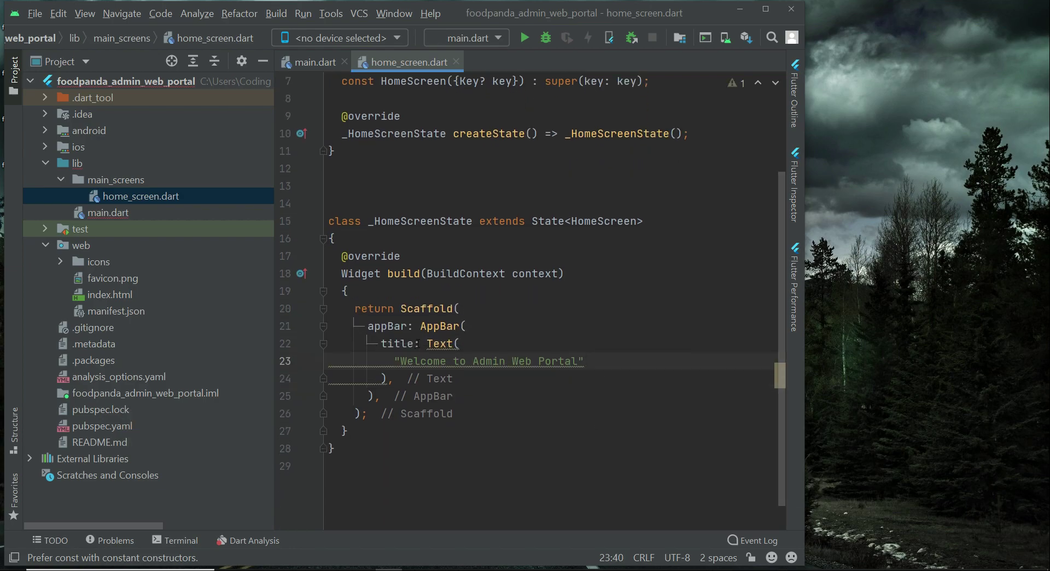
text(const)
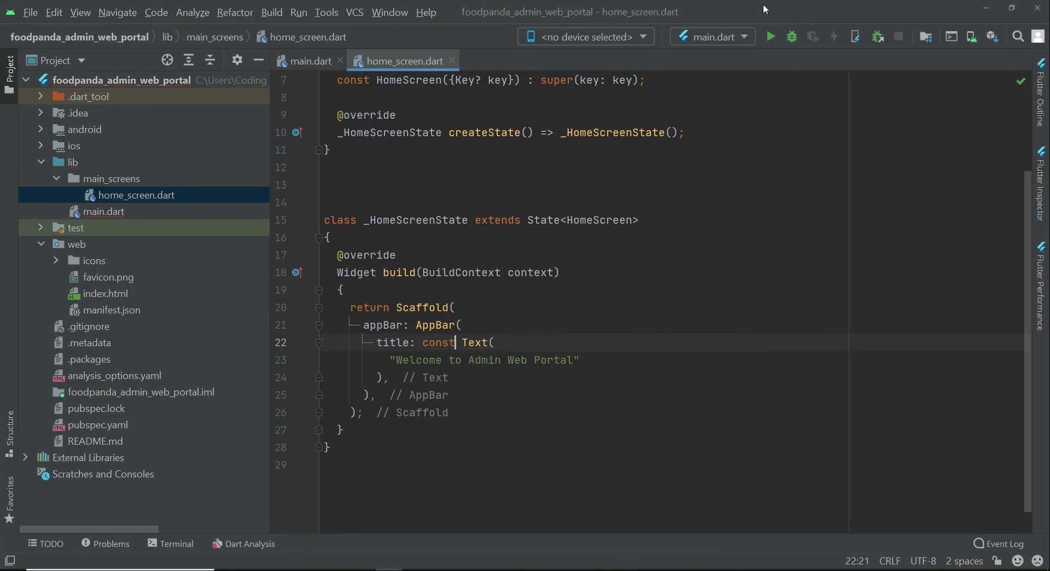
Step: Set home to const HomeScreen() in main.dart, importing home_screen.dart via autocomplete
click(103, 211)
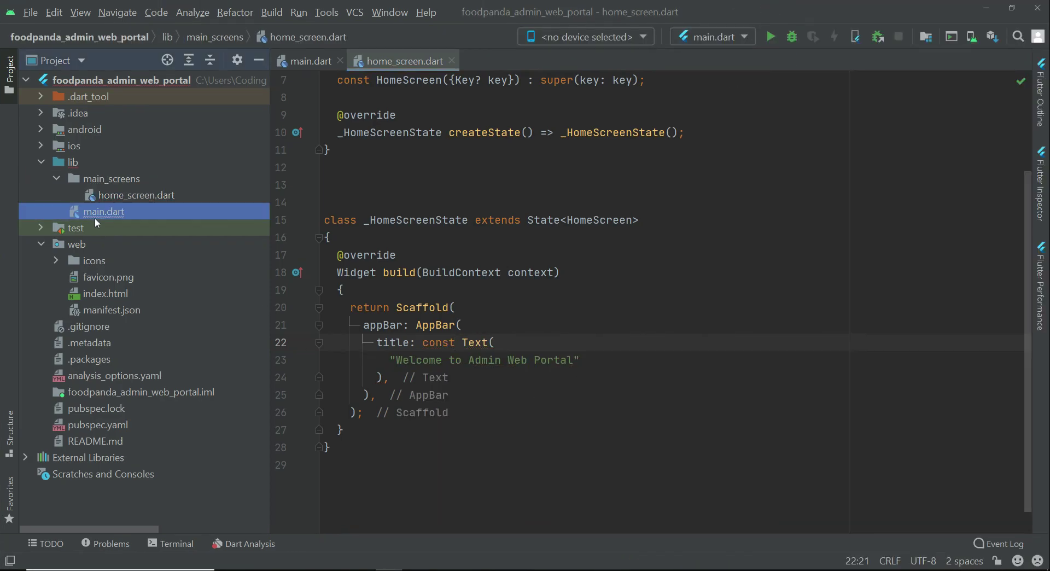
click(308, 61)
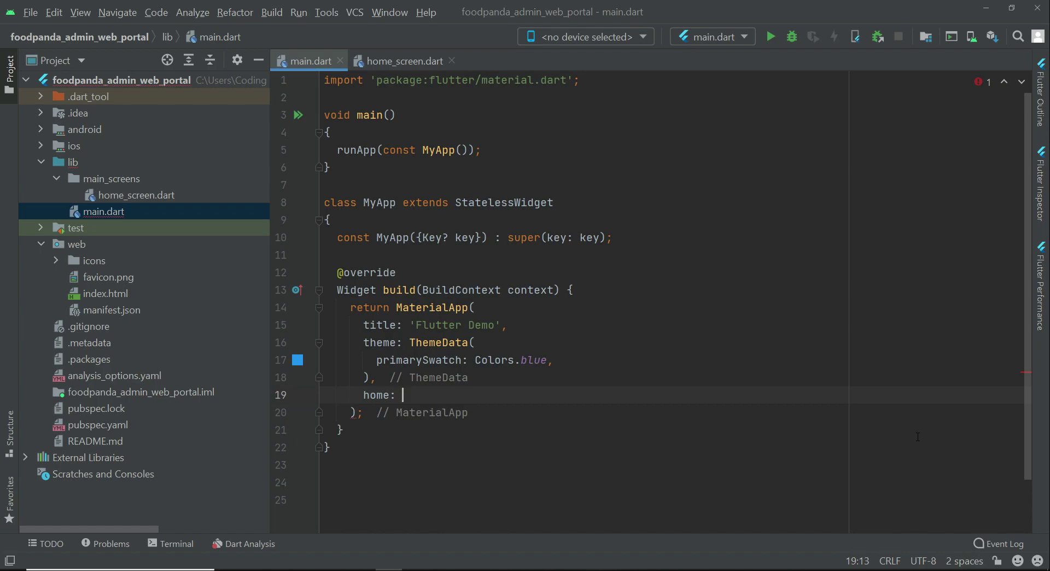
text(HomeS)
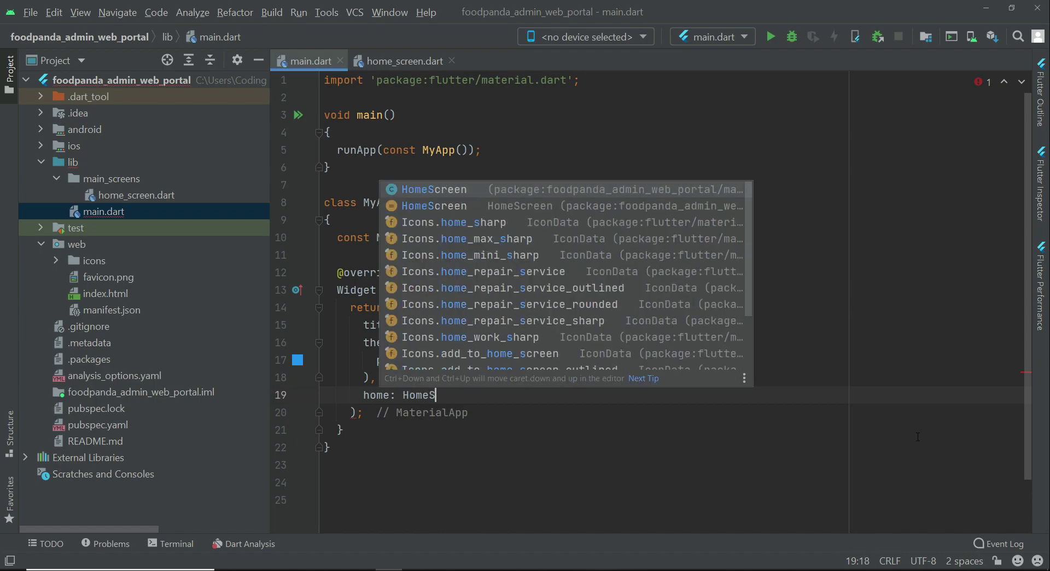
click(433, 189)
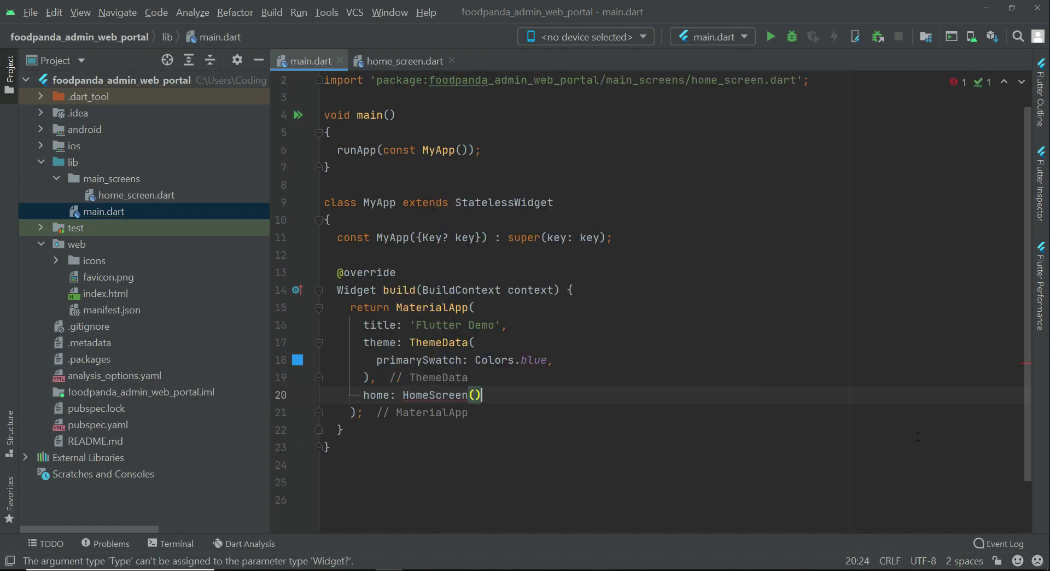
text(,)
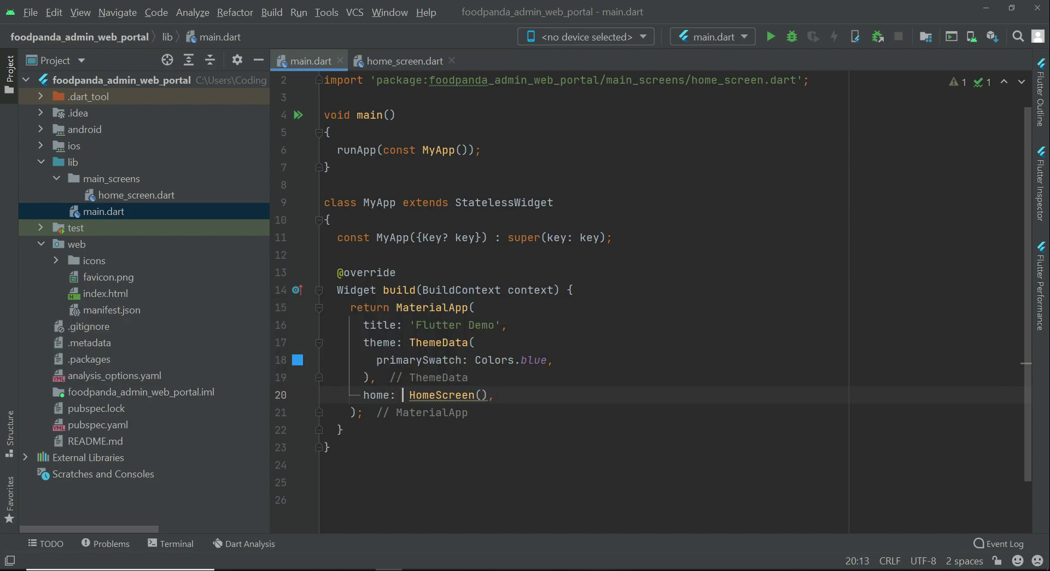
text(const)
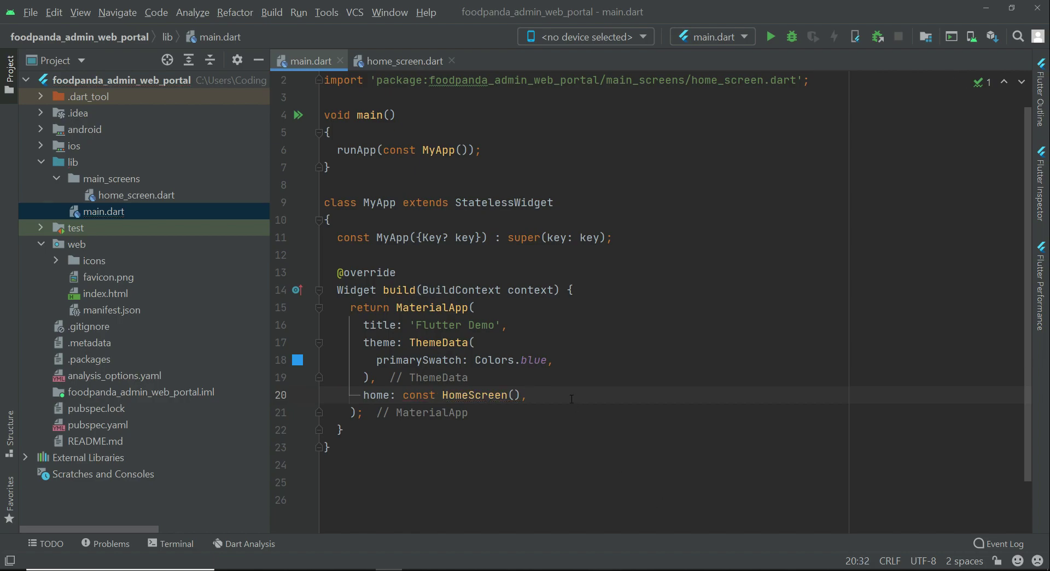
mouse_move(753, 49)
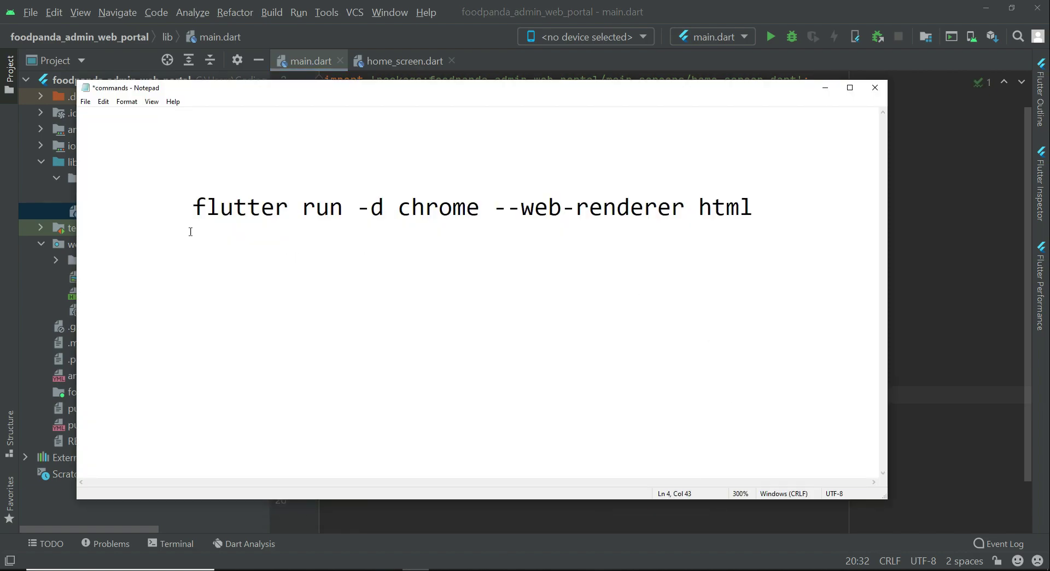
Step: Select the whole 'flutter run -d chrome --web-renderer html' command in Notepad
double_click(240, 207)
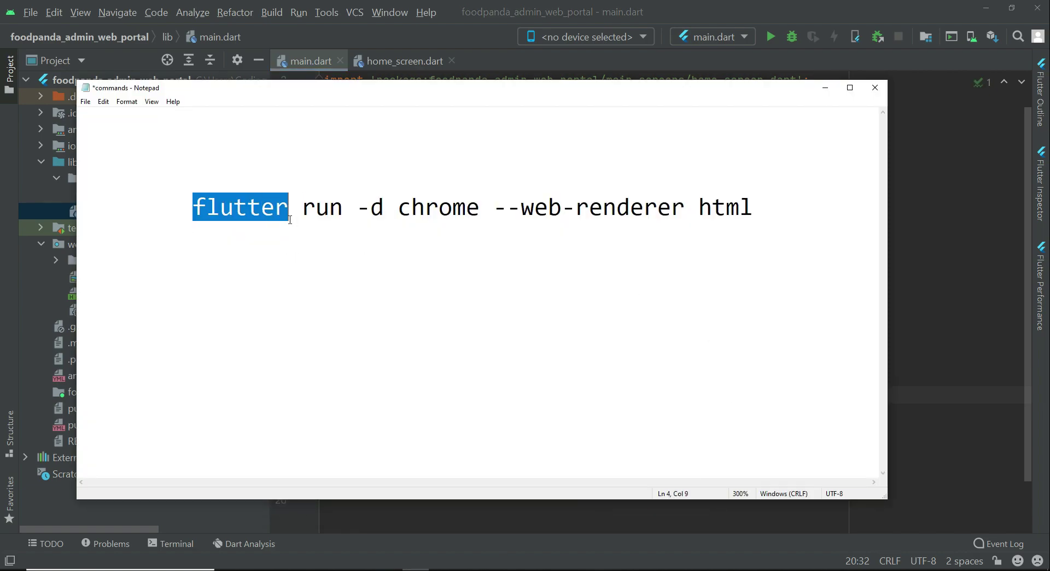
drag(288, 205, 375, 208)
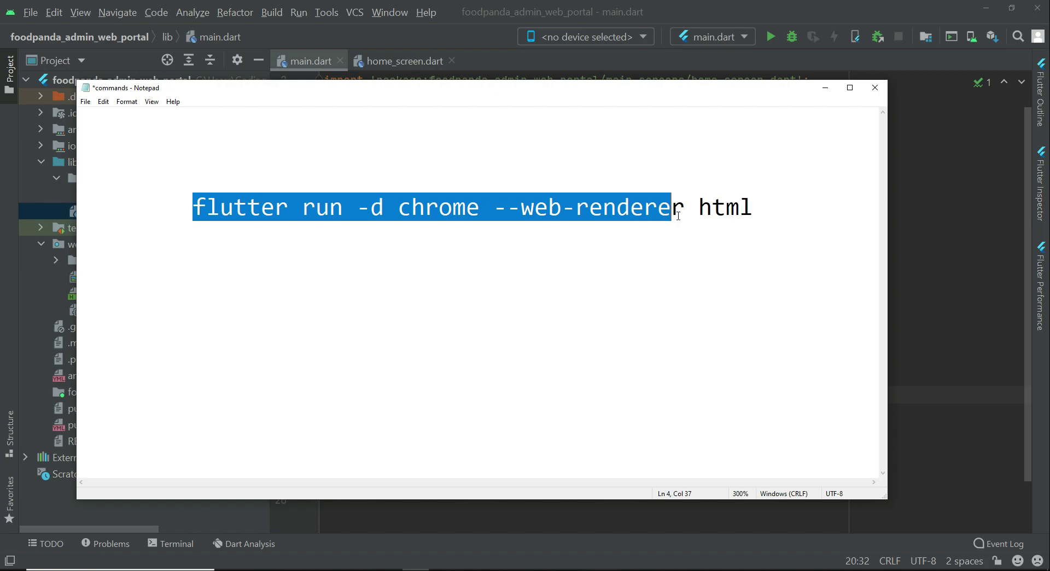
drag(669, 208, 754, 208)
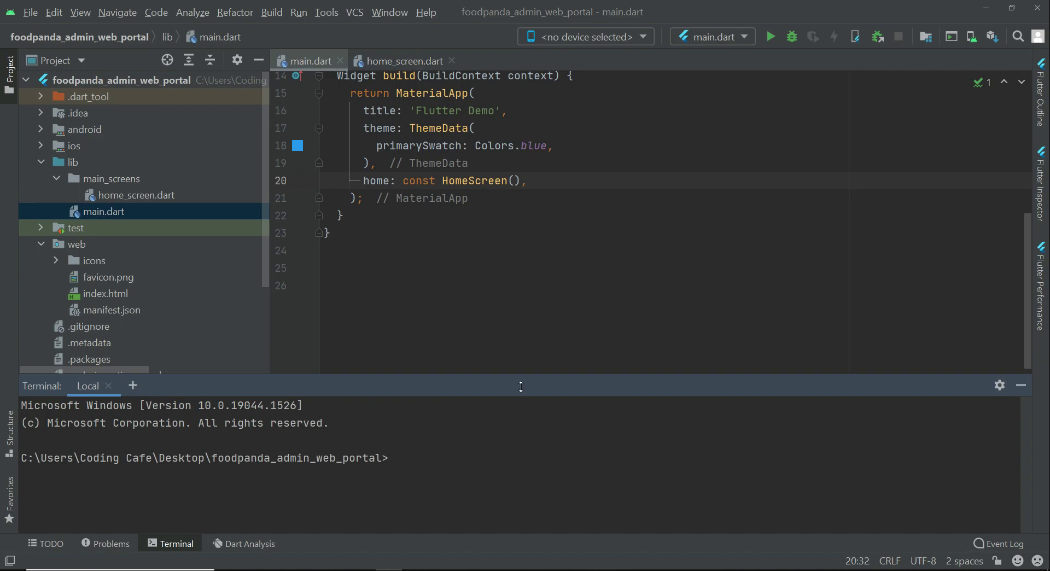
Step: Run 'flutter run -d chrome --web-renderer html' in the project terminal
text(flutter run -d chrome --web-renderer html)
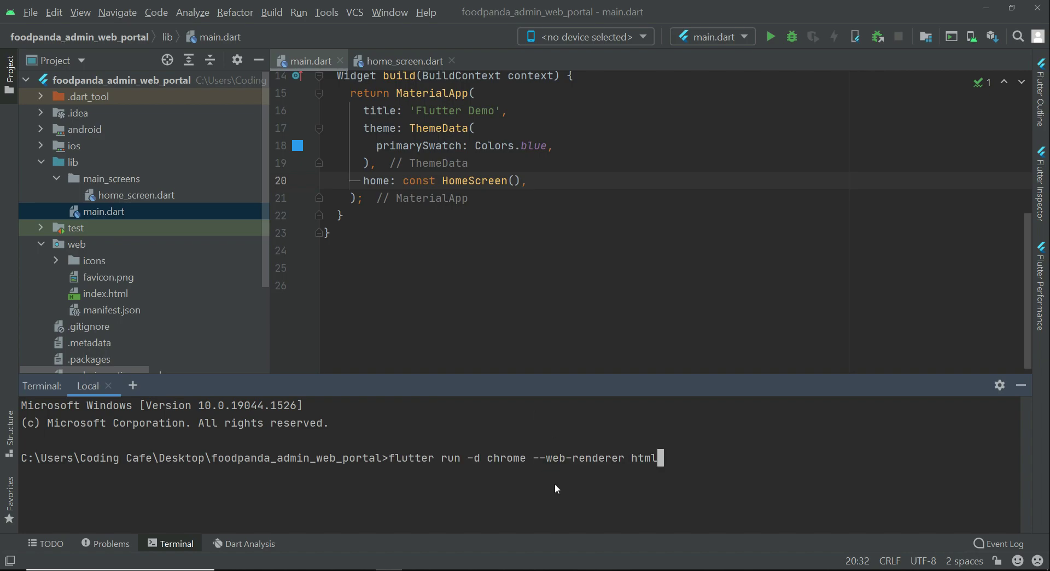
key(Enter)
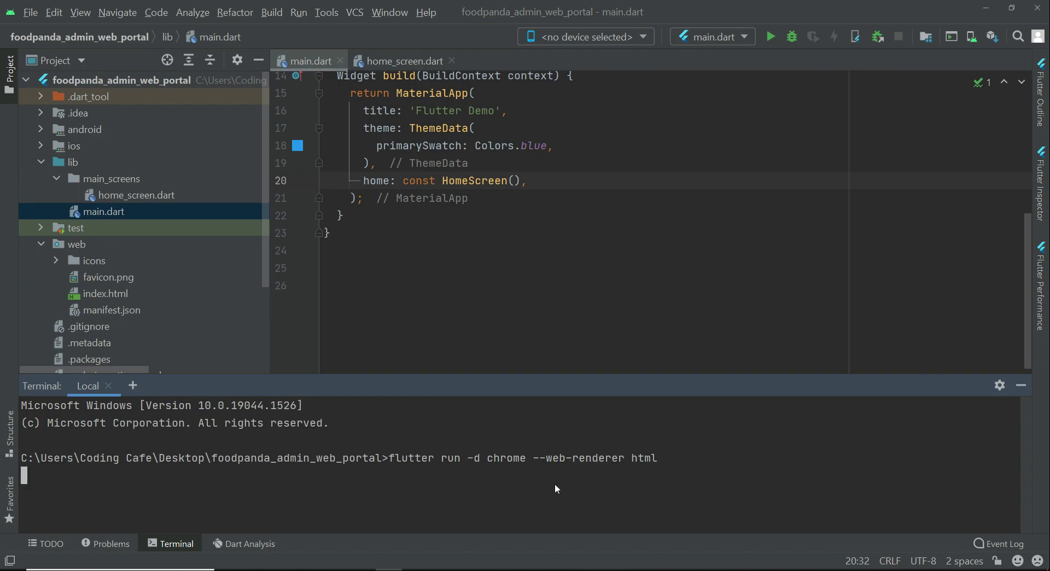
key(enter)
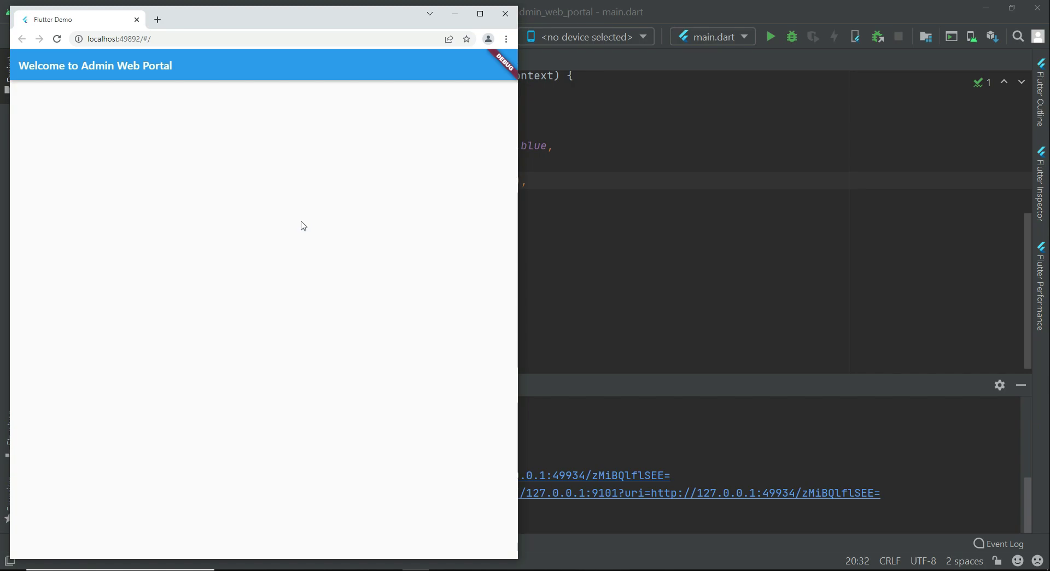
mouse_move(291, 196)
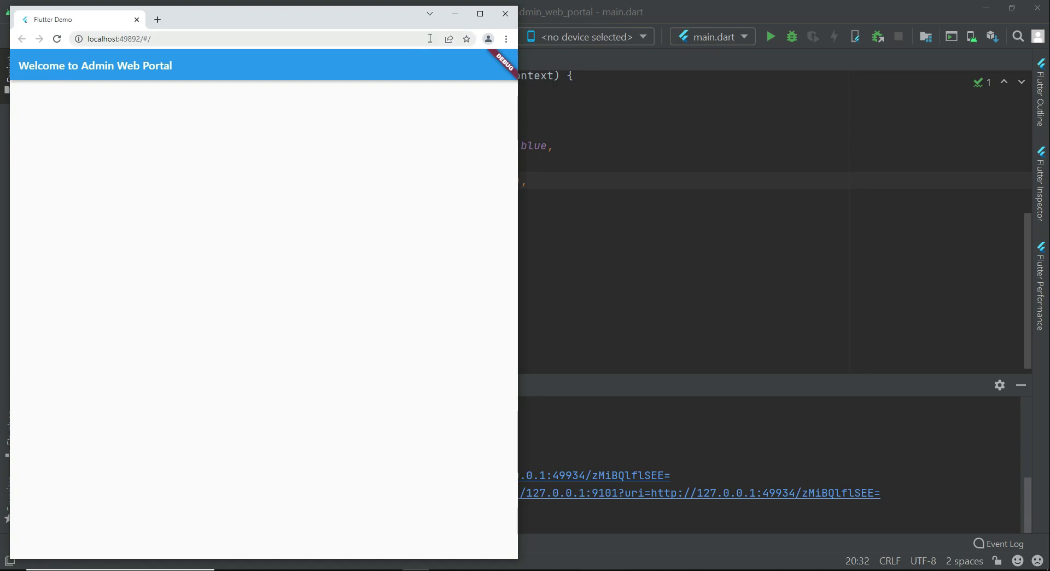
mouse_move(175, 76)
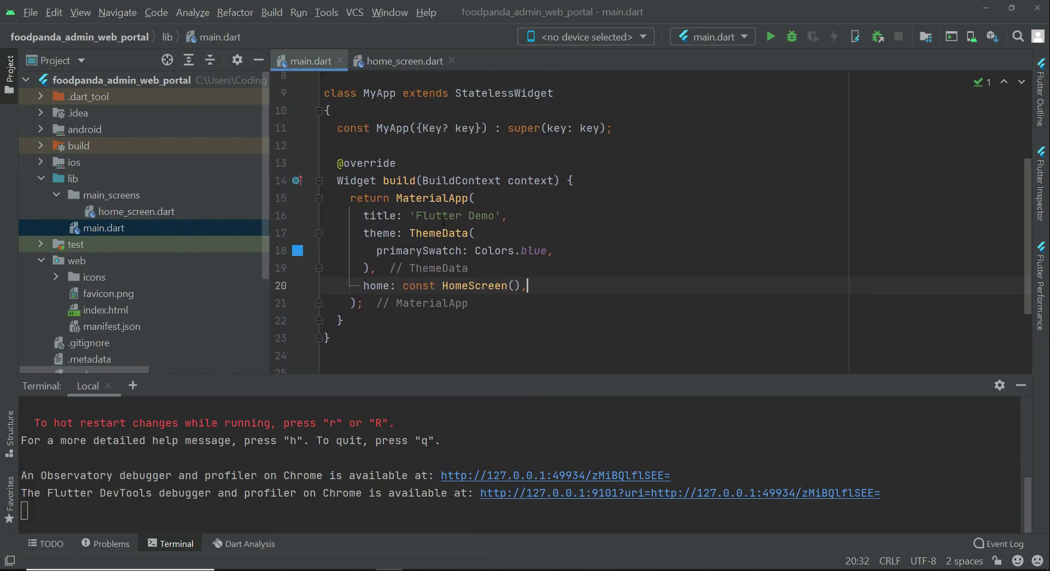
Step: Replace the MaterialApp title 'Flutter Demo' with 'FoodPanda Admin Web Portal', deleting the extra selected word
double_click(455, 216)
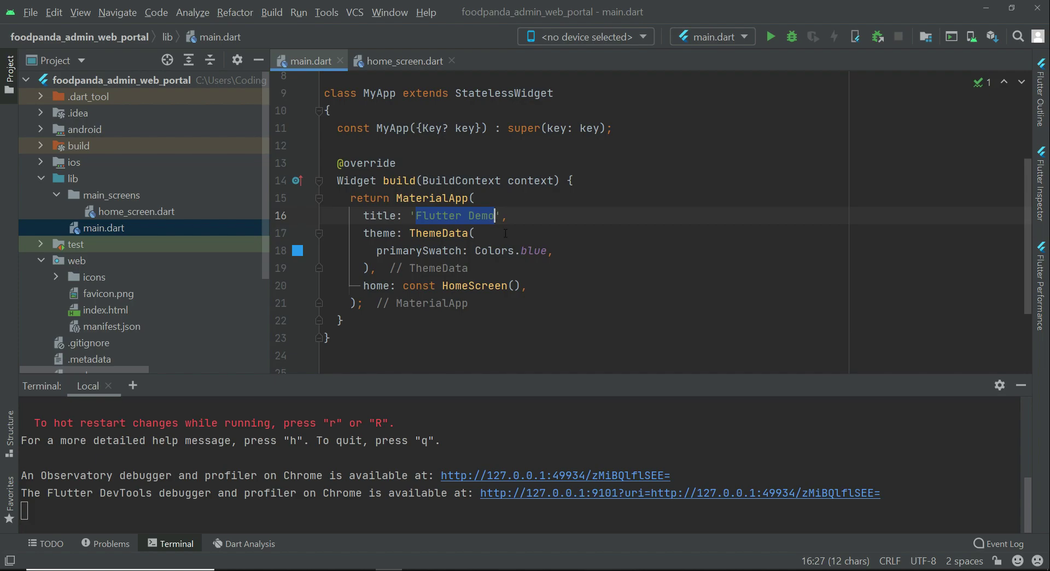
text(Admin Web)
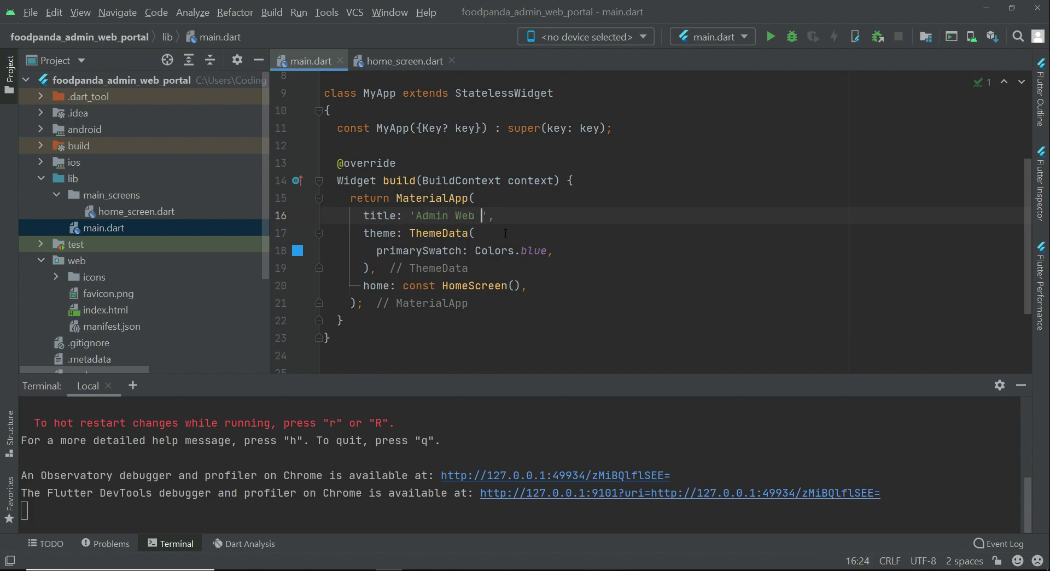
text(Portal)
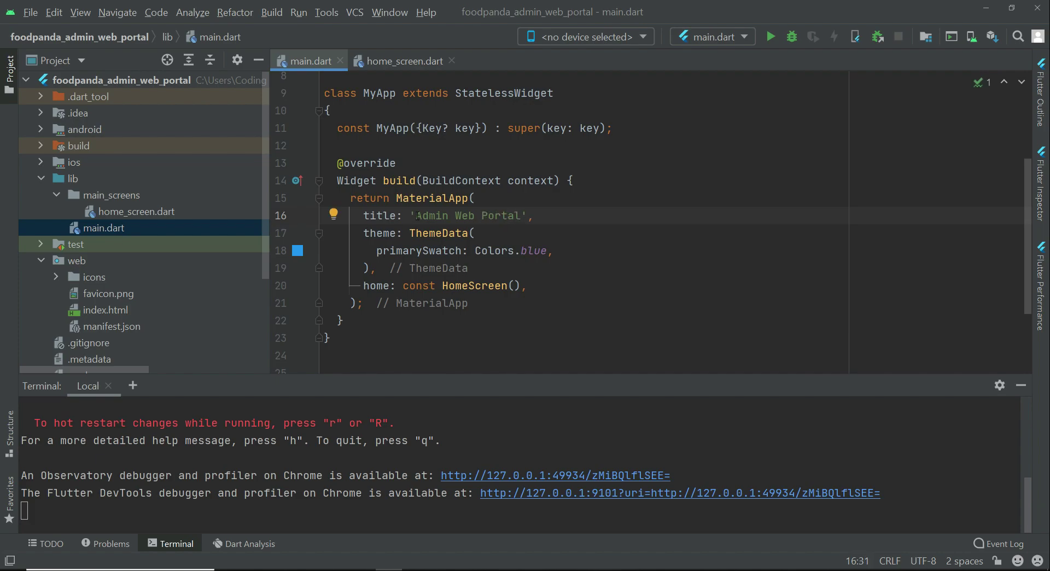
text(Food)
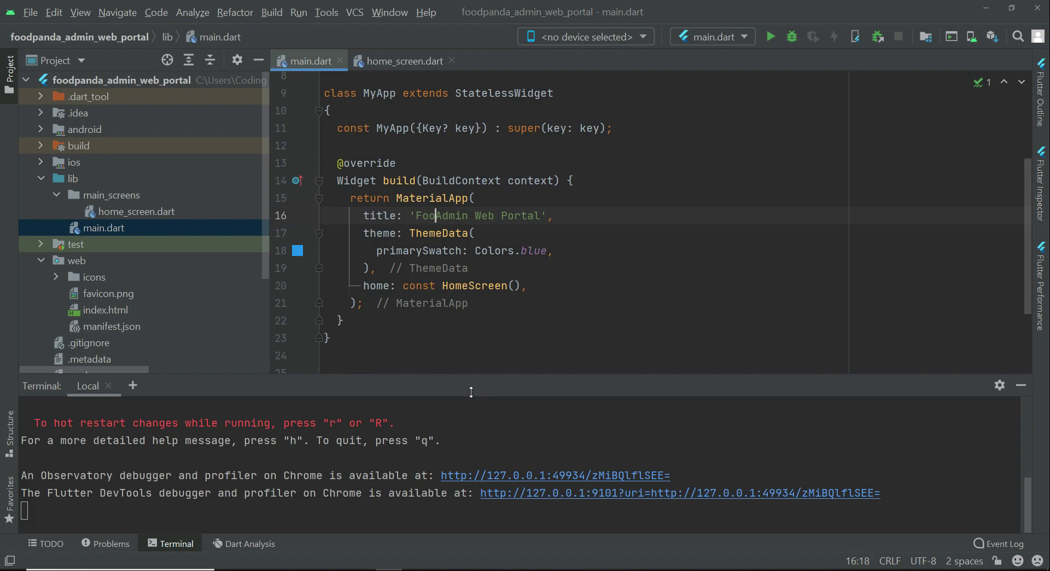
text(Panda)
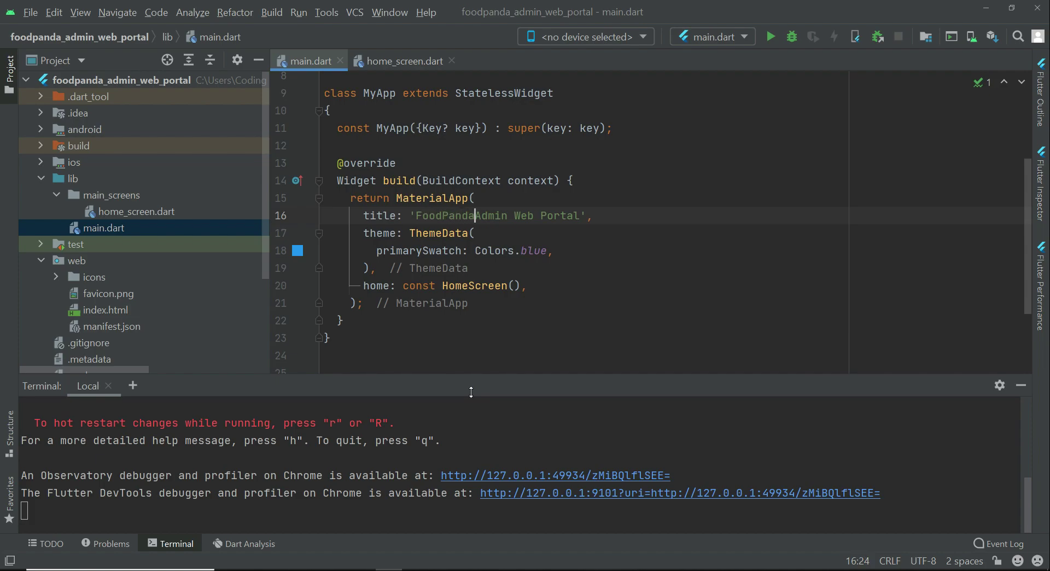
double_click(452, 216)
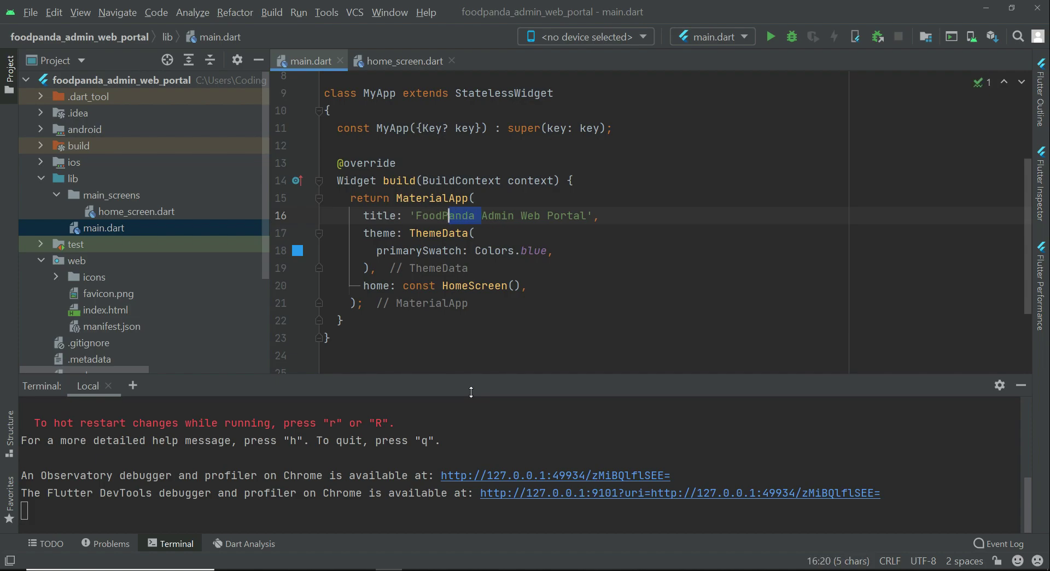
key(Delete)
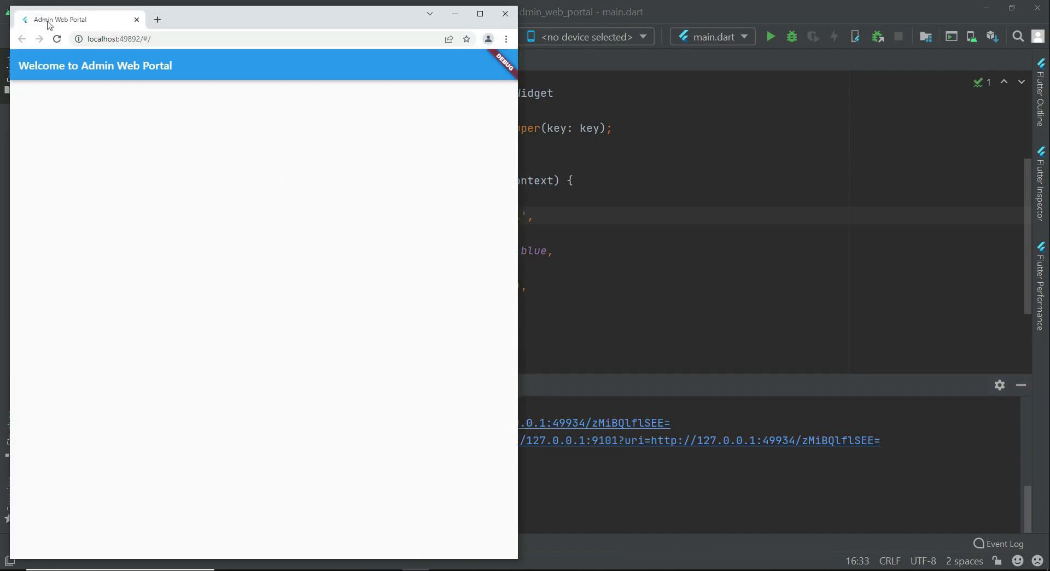
mouse_move(61, 20)
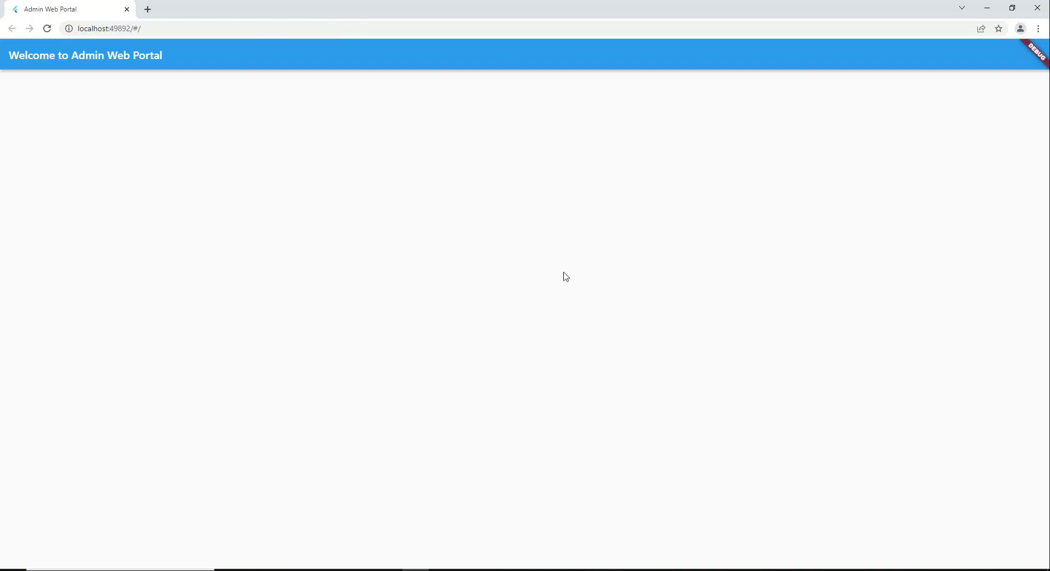
mouse_move(564, 277)
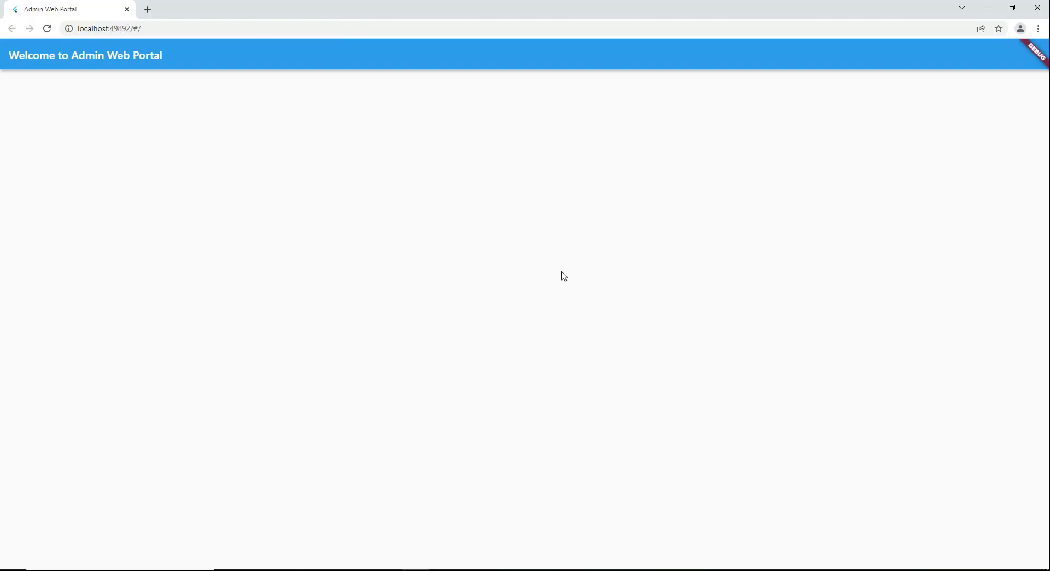